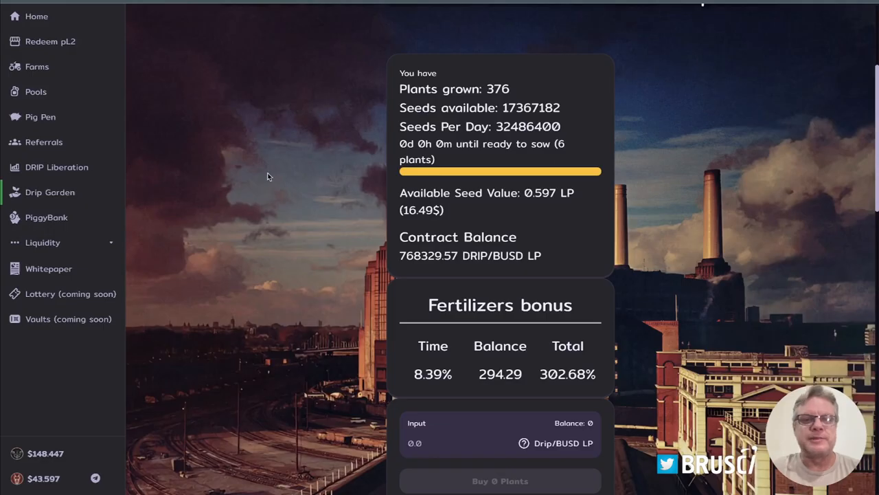
Browse the Drip Network farms page, then return to the Drip Garden page.
click(38, 66)
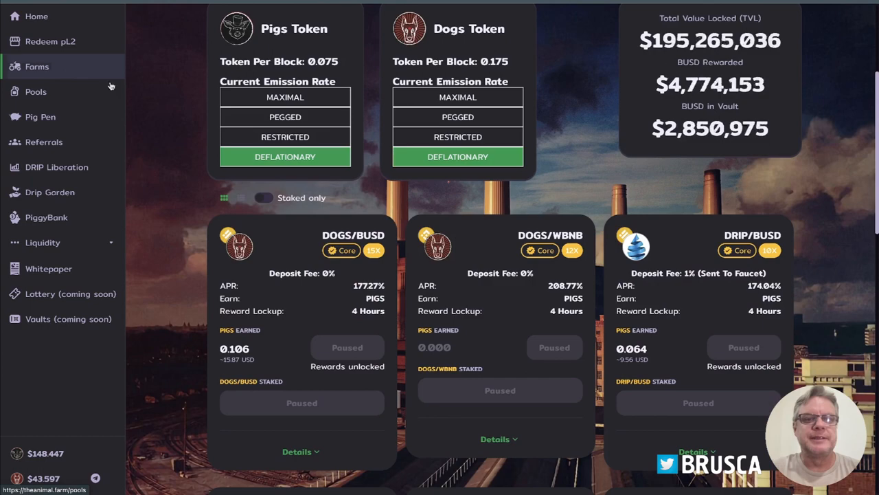
scroll(down, 3)
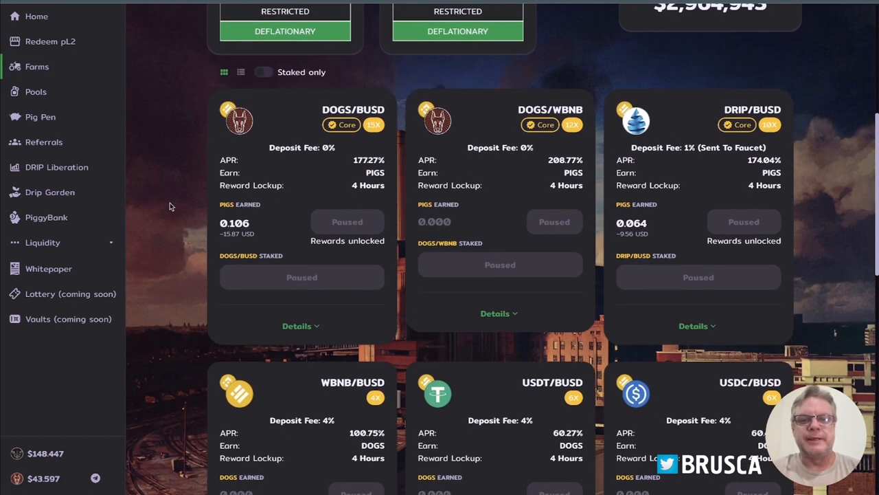
mouse_move(815, 264)
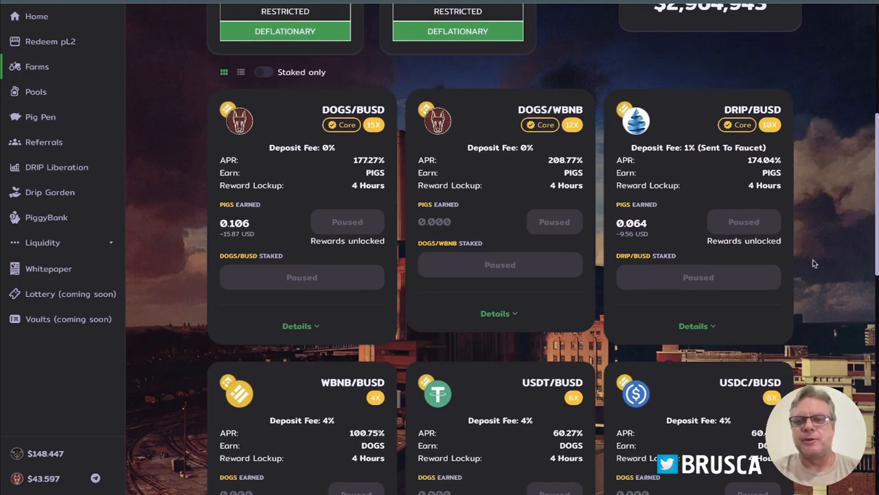
scroll(down, 3)
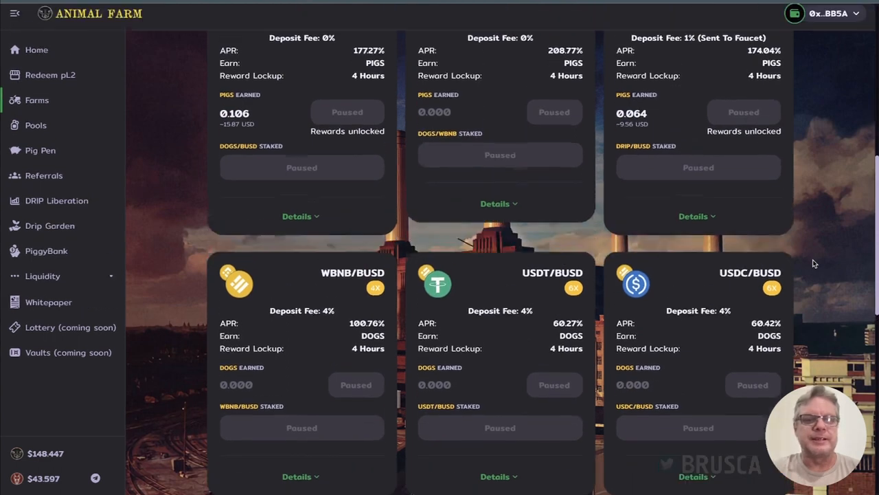
click(49, 234)
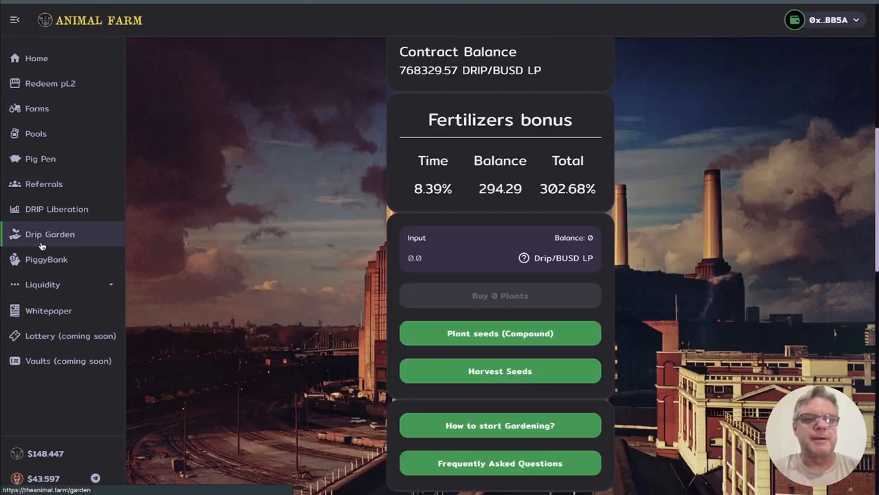
scroll(up, 3)
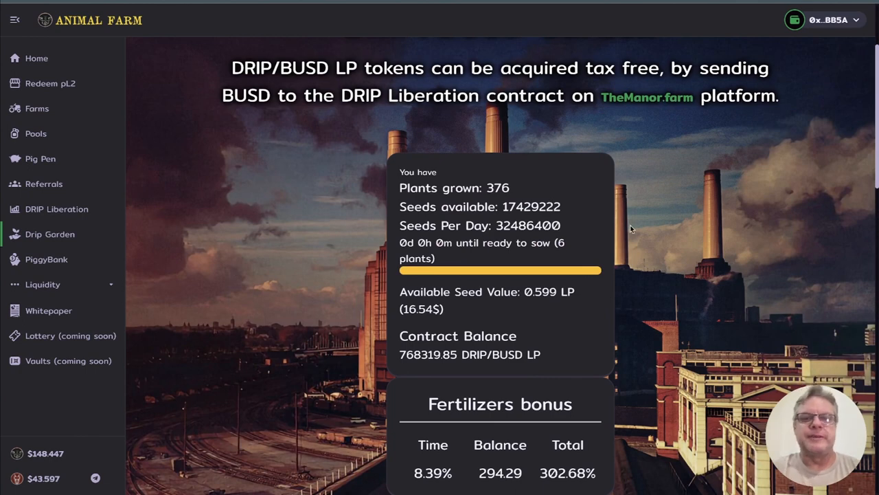
mouse_move(183, 222)
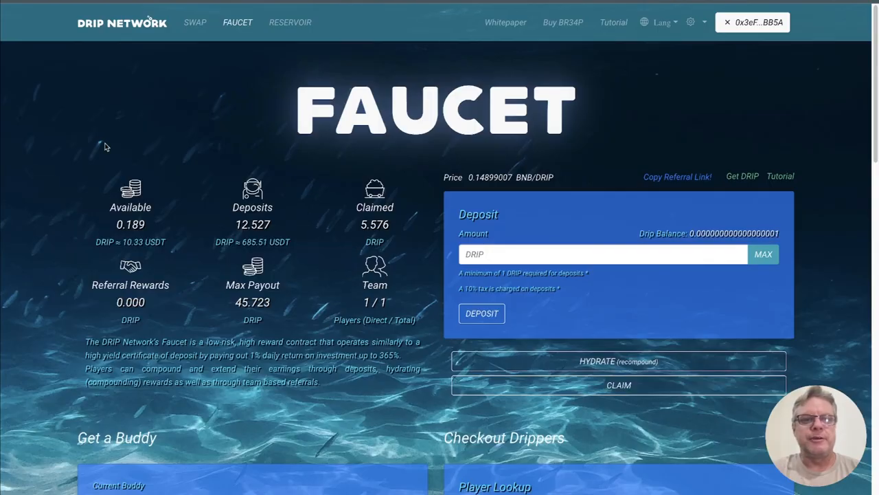
mouse_move(59, 184)
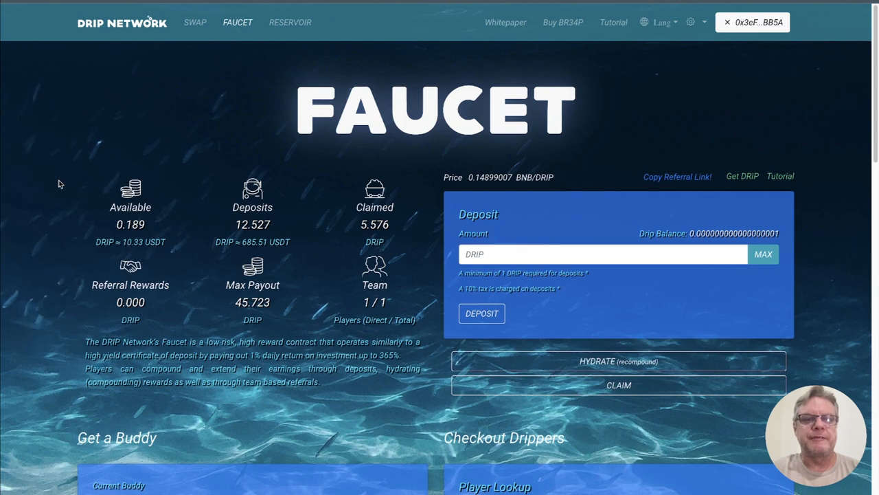
mouse_move(50, 213)
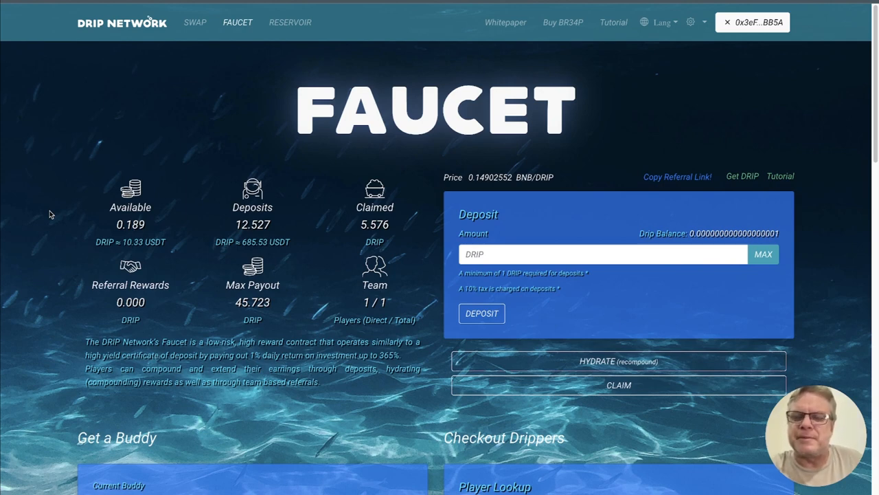
mouse_move(400, 177)
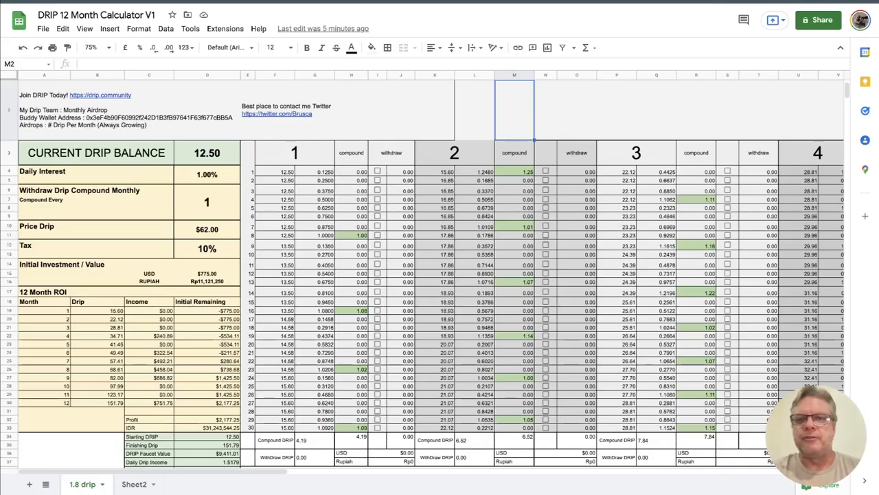
Click around the calculator sheet, showing and dismissing the Twitter contact link preview.
click(277, 113)
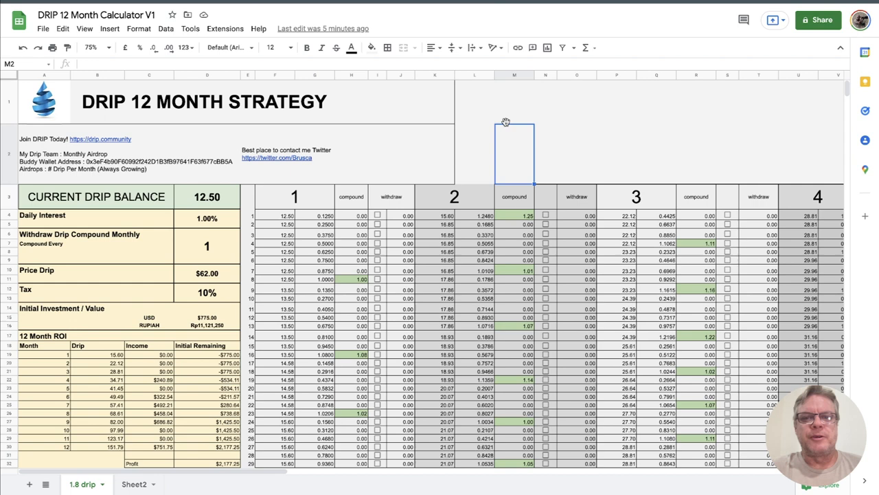
click(474, 102)
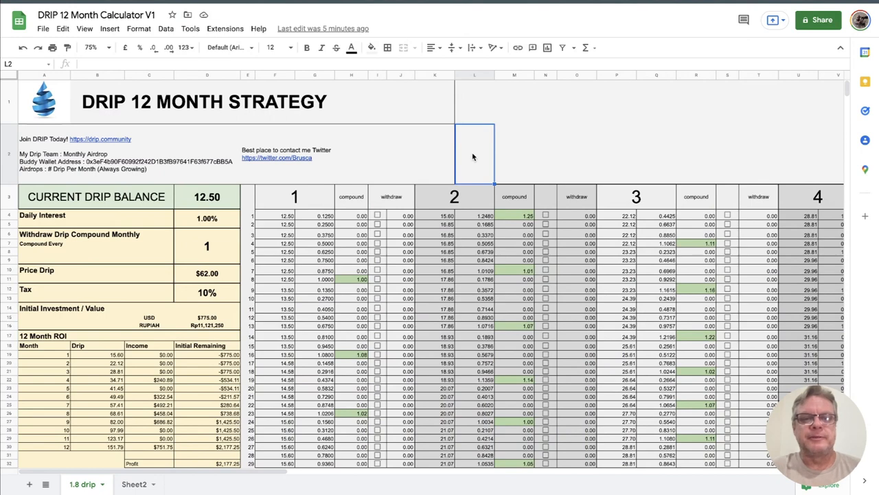
click(474, 102)
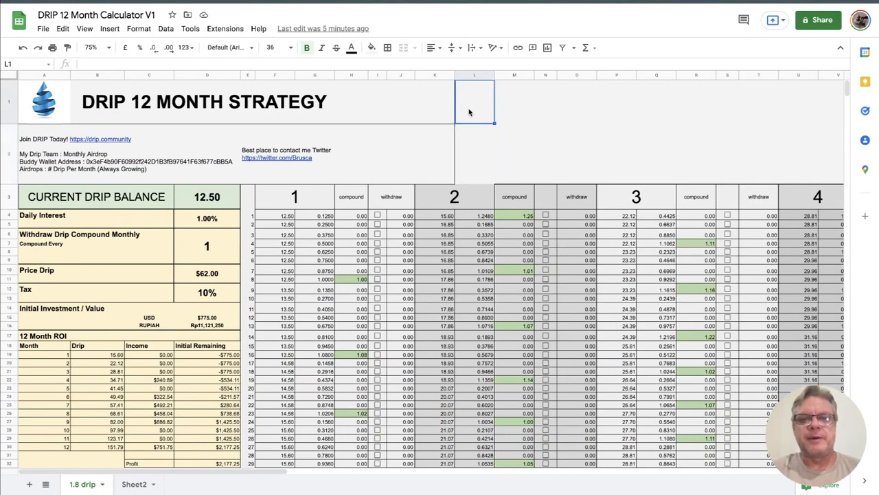
mouse_move(510, 118)
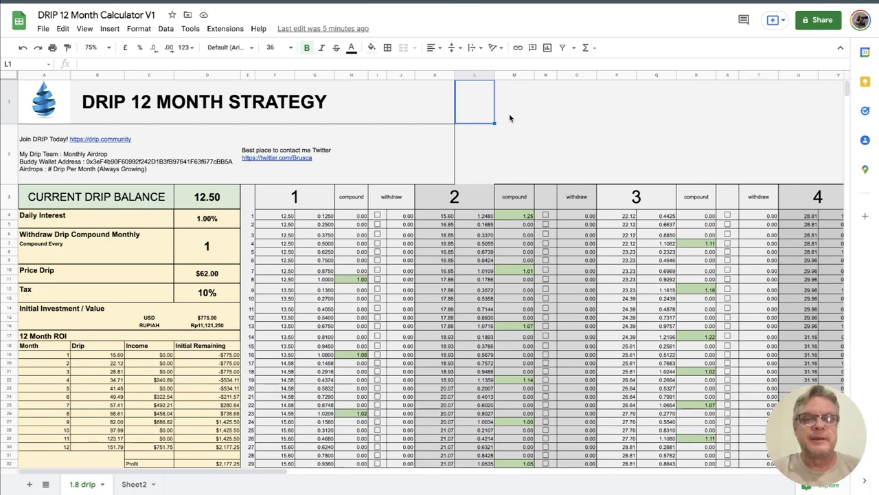
click(514, 155)
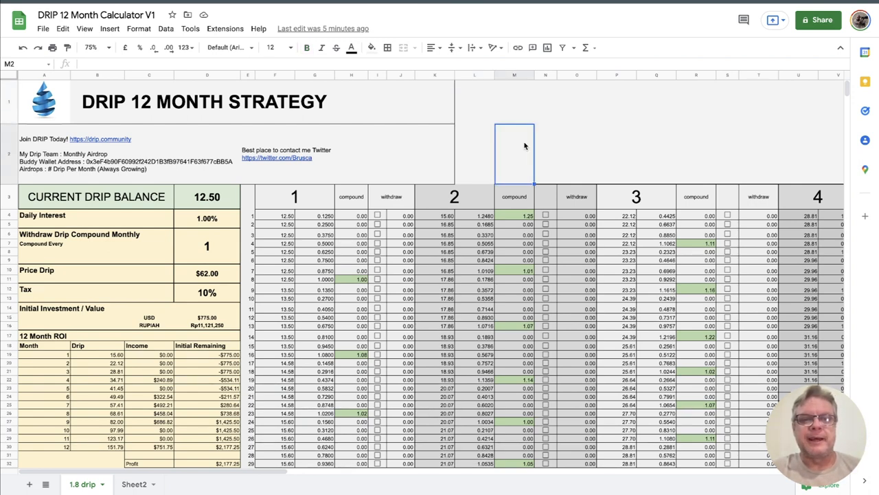
click(514, 102)
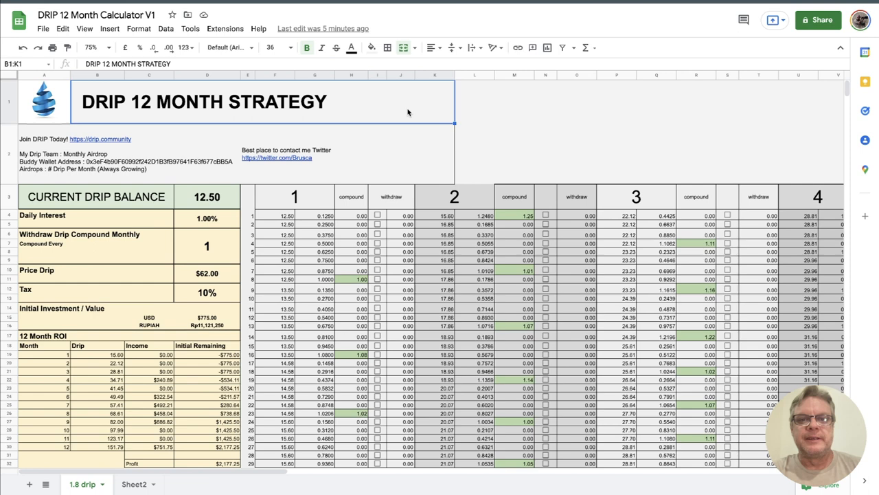
click(474, 151)
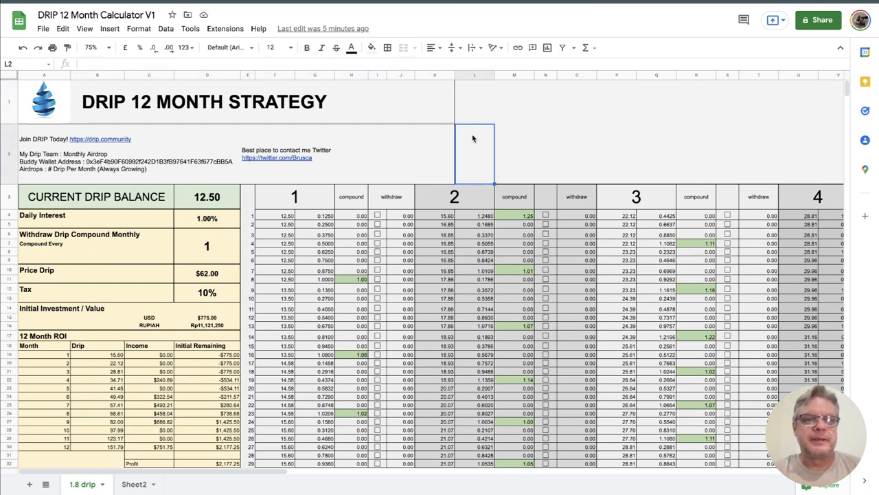
click(285, 154)
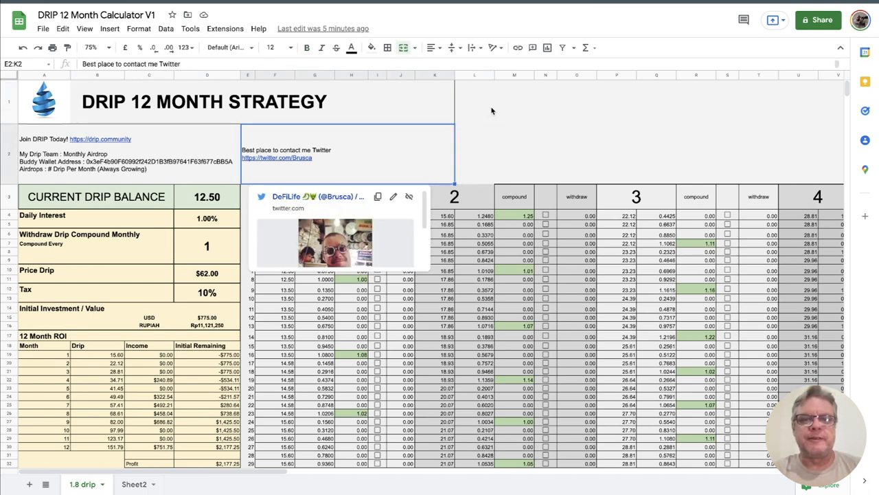
click(474, 102)
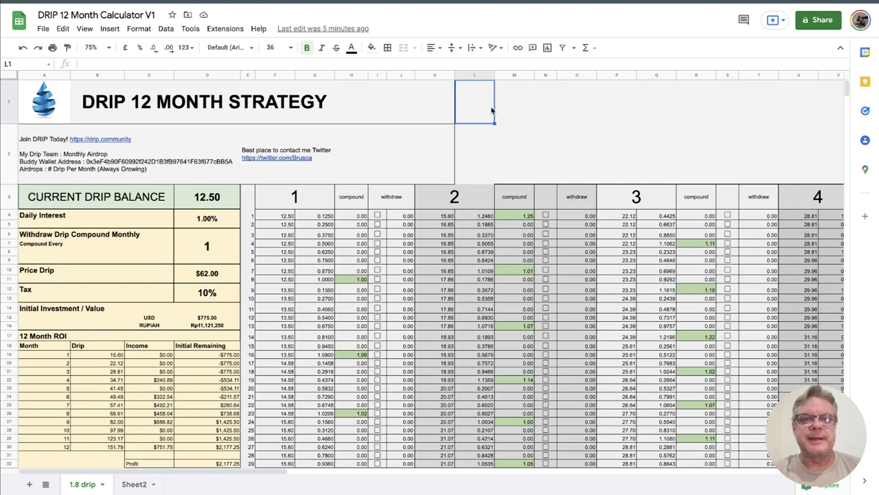
mouse_move(521, 124)
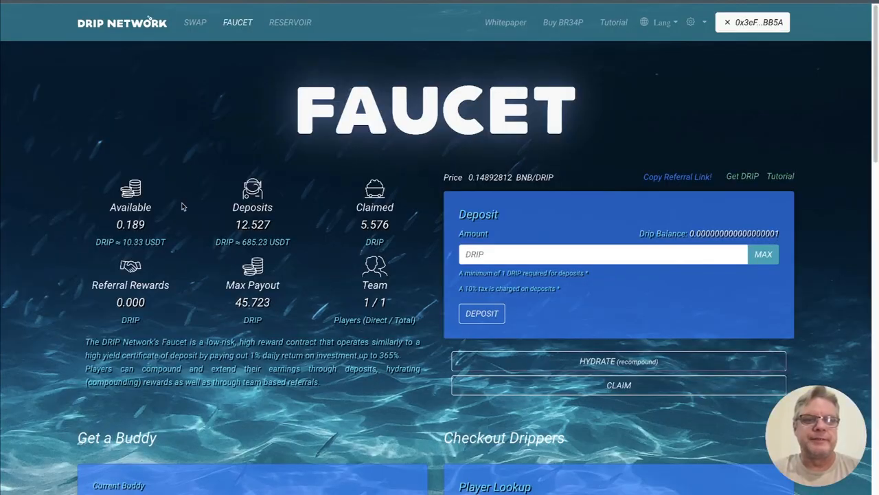
mouse_move(588, 93)
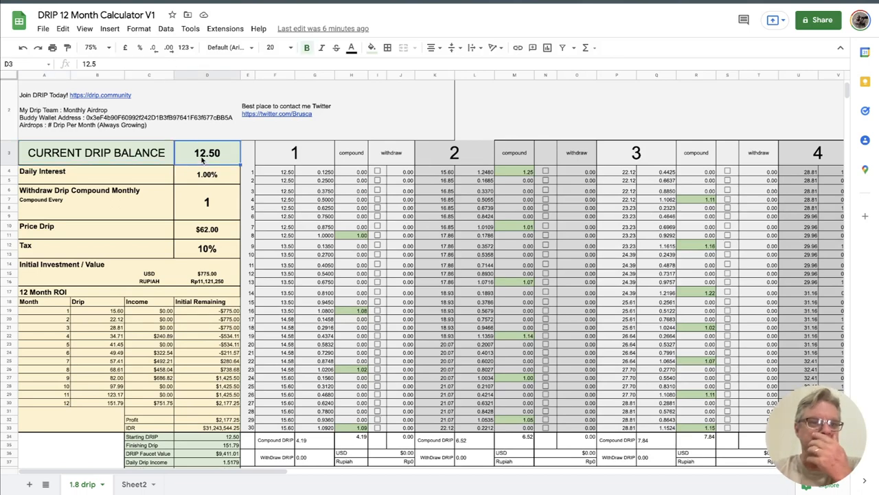
mouse_move(98, 182)
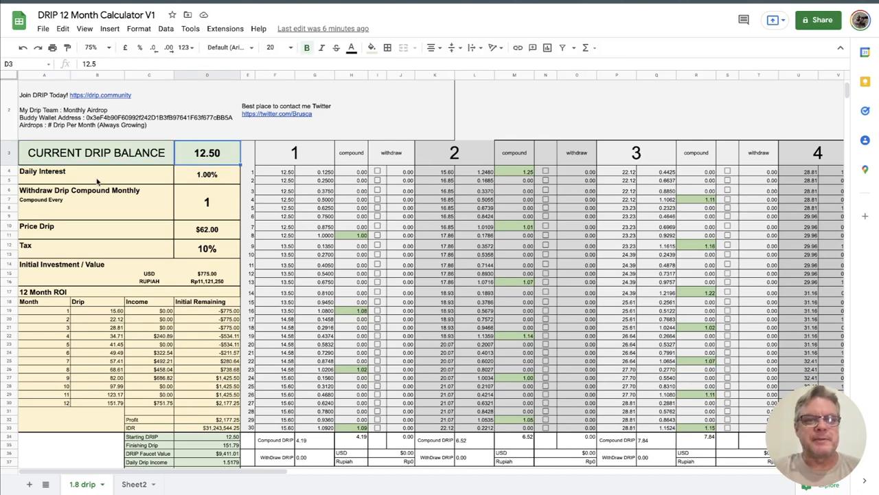
mouse_move(124, 205)
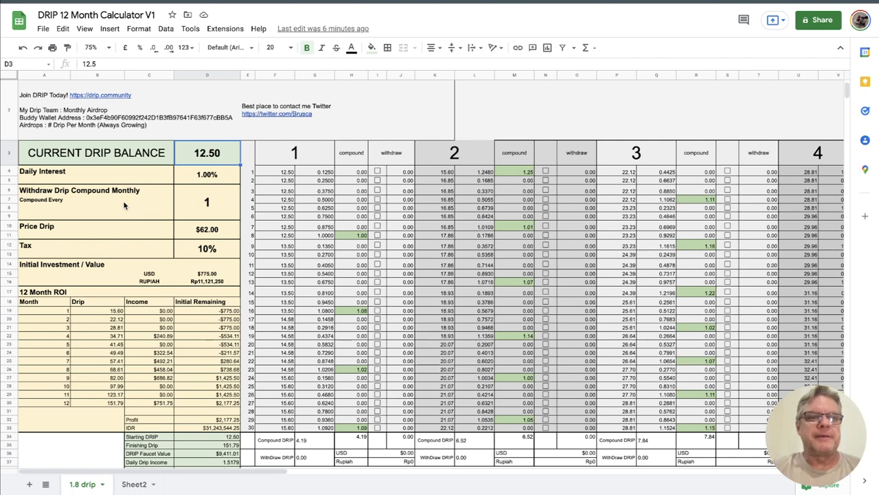
Point out Compound Every value 1, then scroll through month 7–11 columns and back.
click(41, 200)
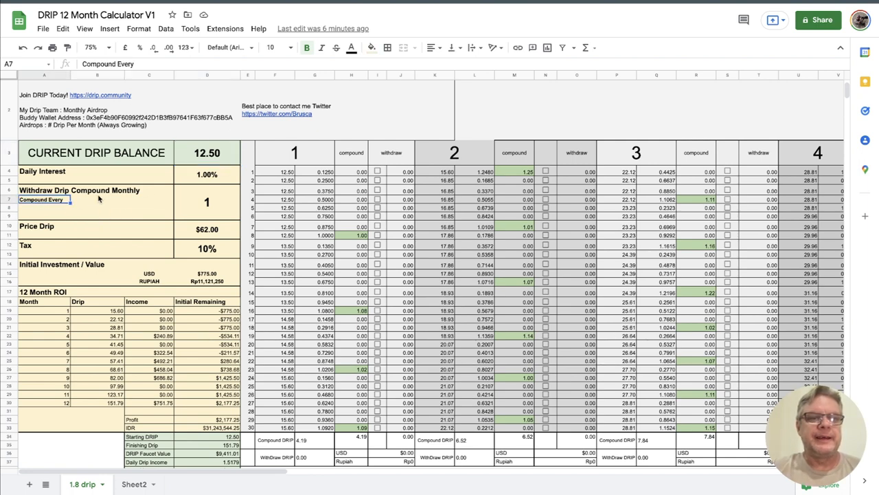
click(207, 201)
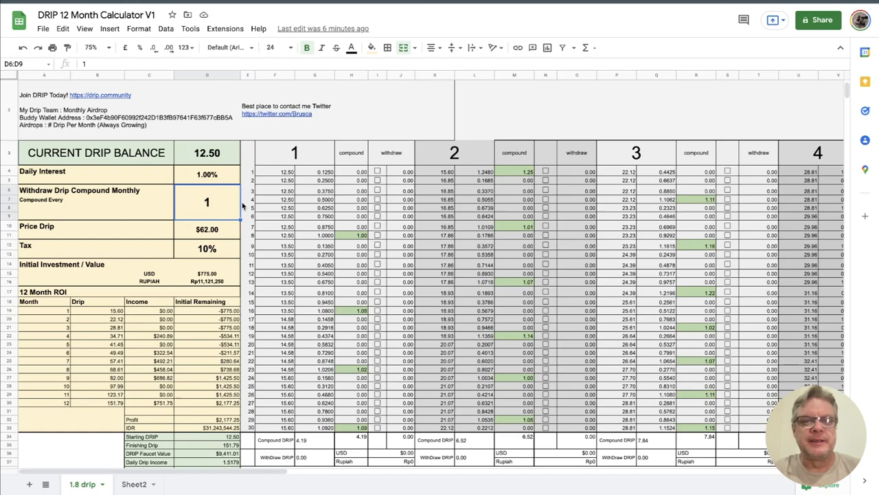
scroll(right, 3)
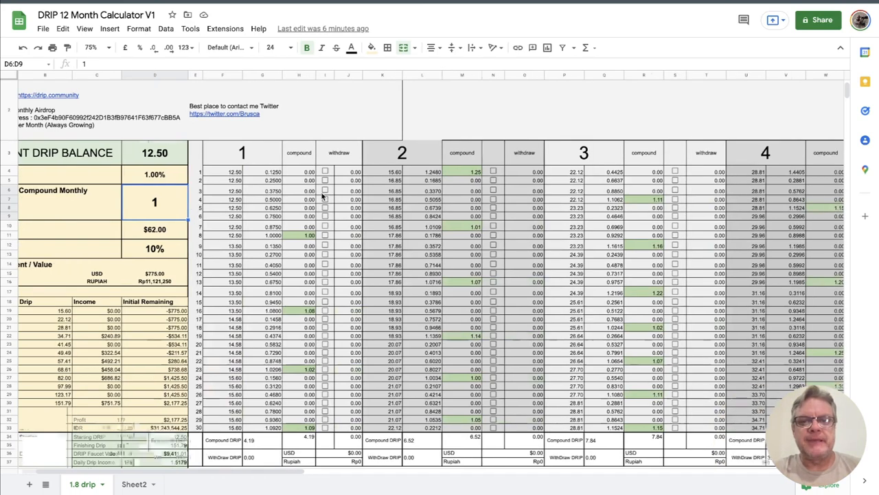
scroll(right, 3)
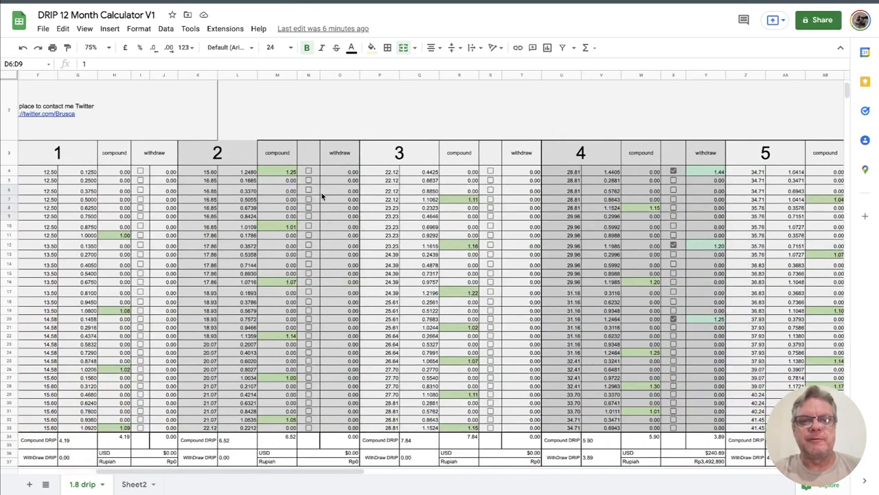
scroll(right, 3)
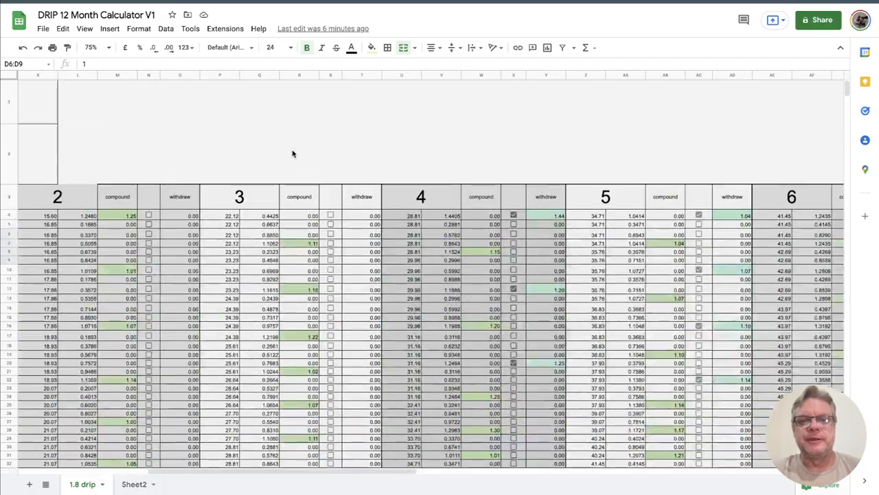
scroll(right, 3)
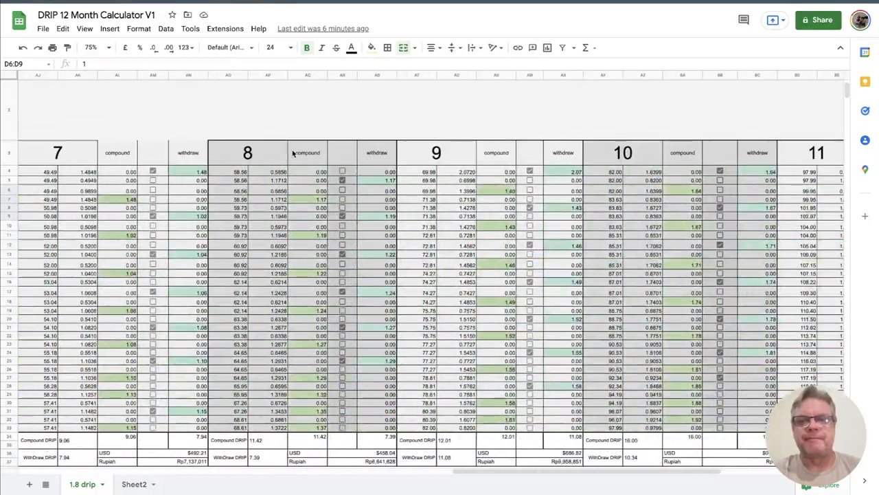
scroll(left, 3)
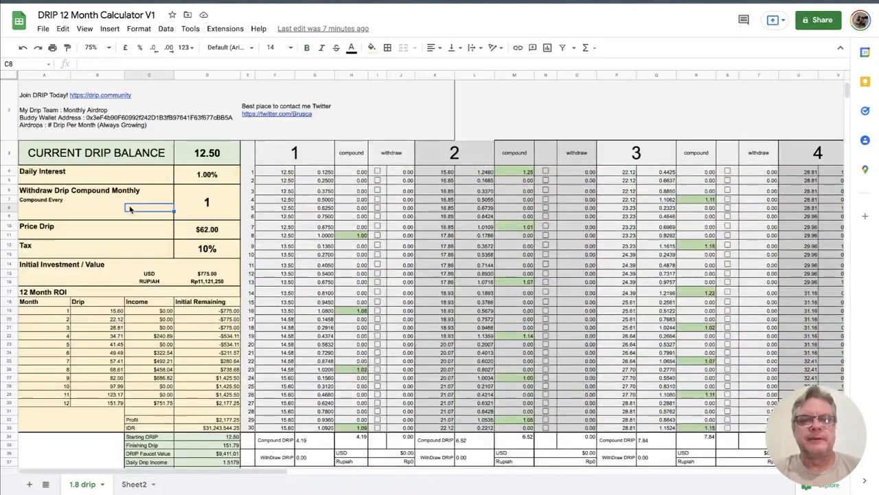
Inspect the compound-every interval value and the month 1 compound formula.
click(206, 202)
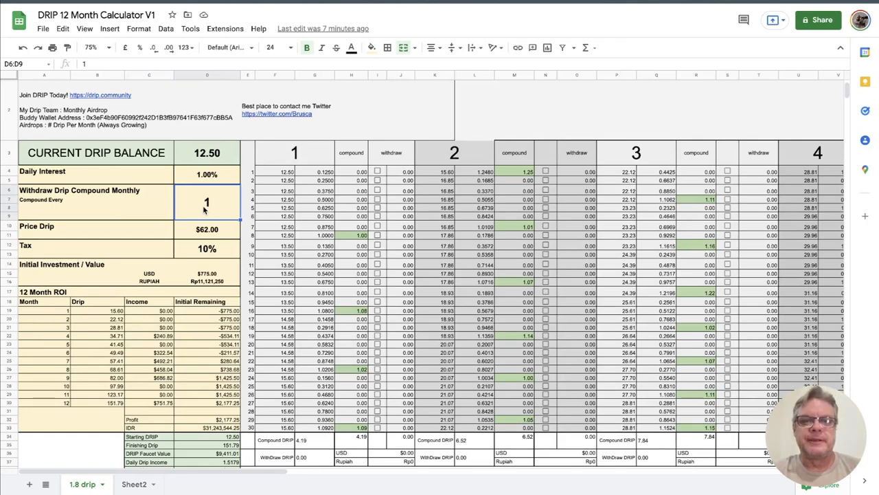
click(351, 235)
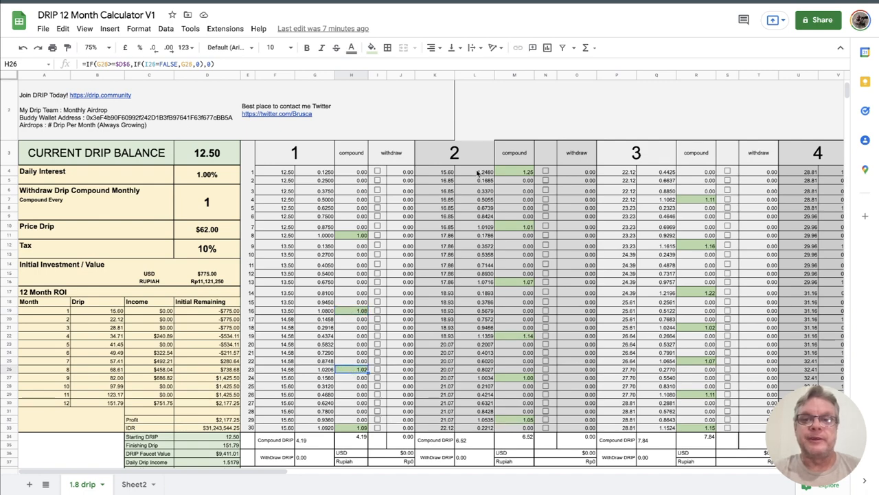
mouse_move(498, 122)
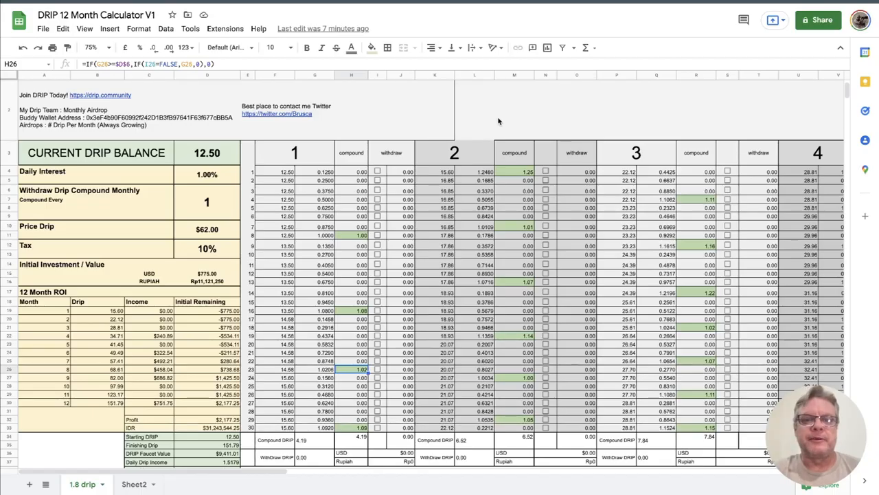
click(351, 236)
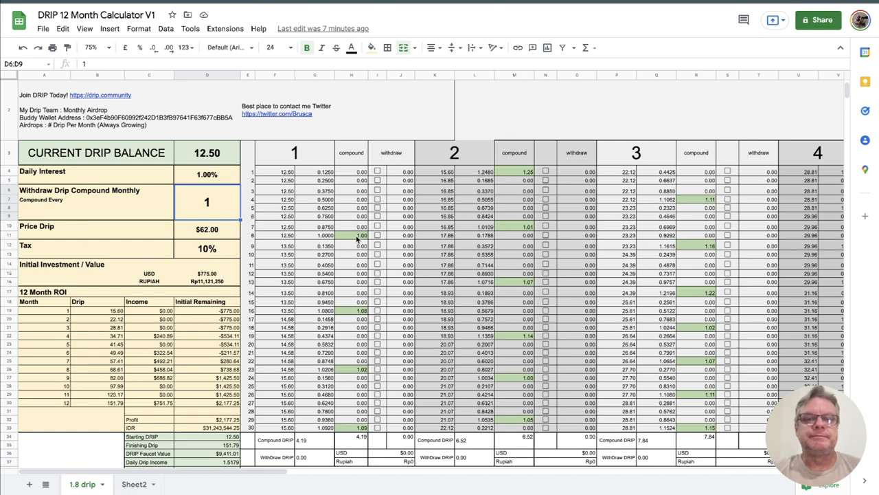
Tick the day 8 withdrawal after checking the day 9 formulas, then select month 1's DRIP total.
click(378, 235)
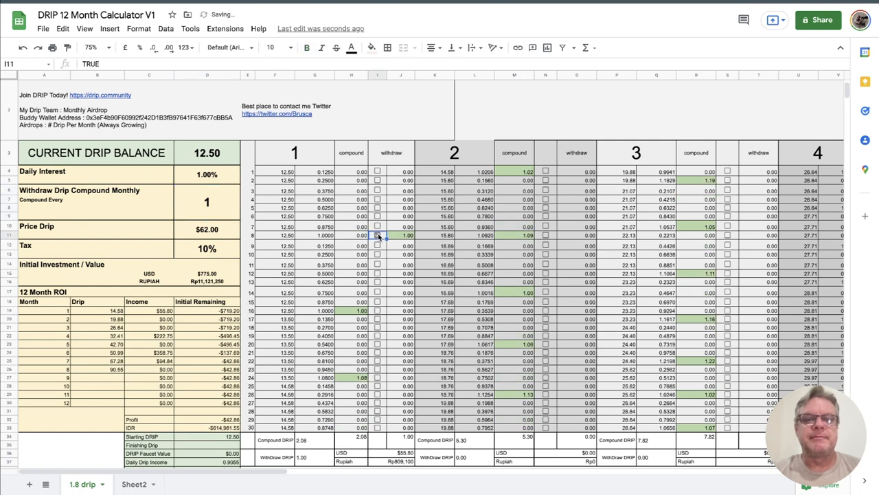
click(377, 234)
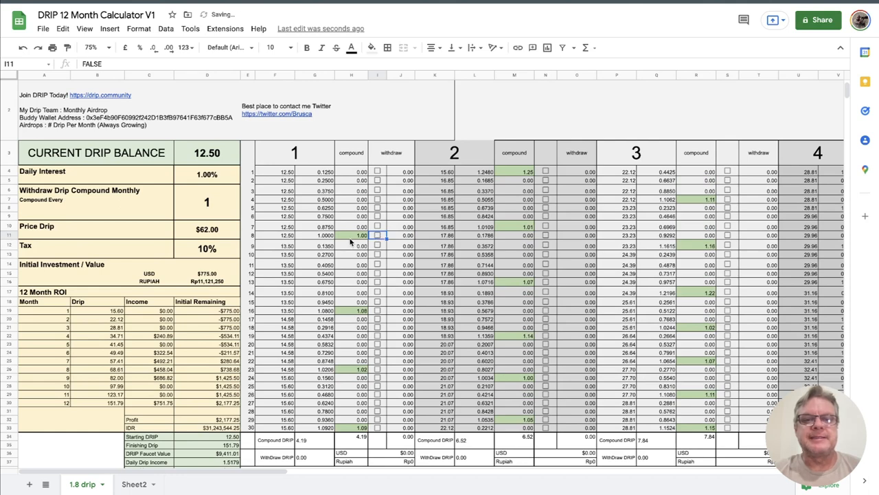
click(351, 246)
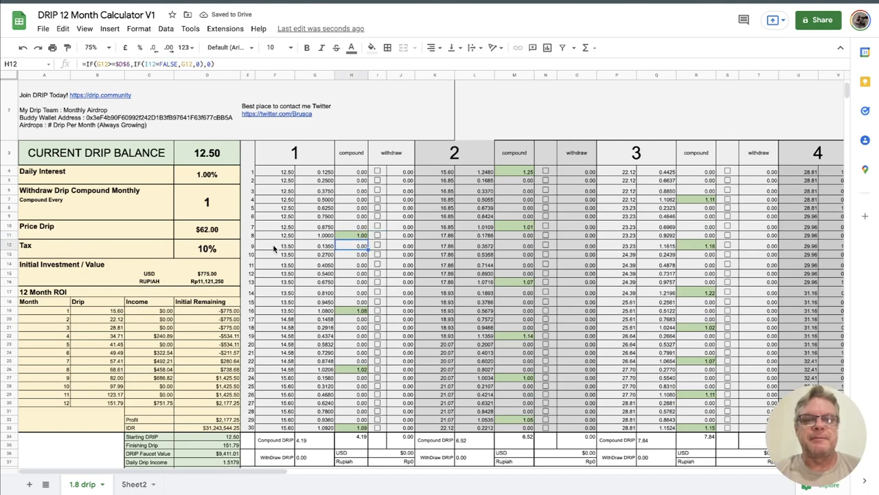
click(274, 246)
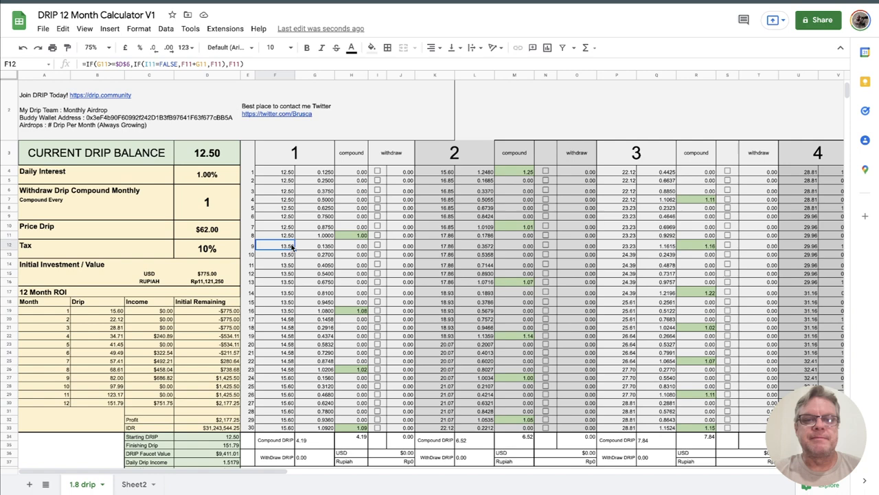
click(377, 235)
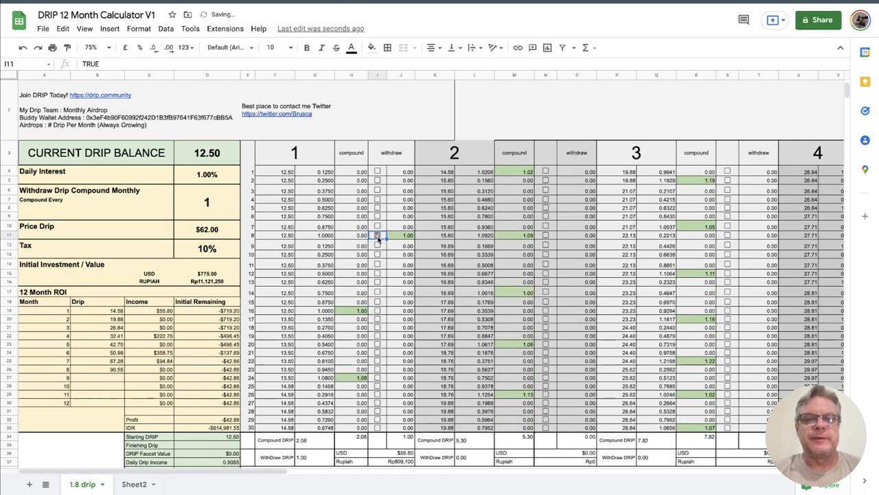
scroll(down, 3)
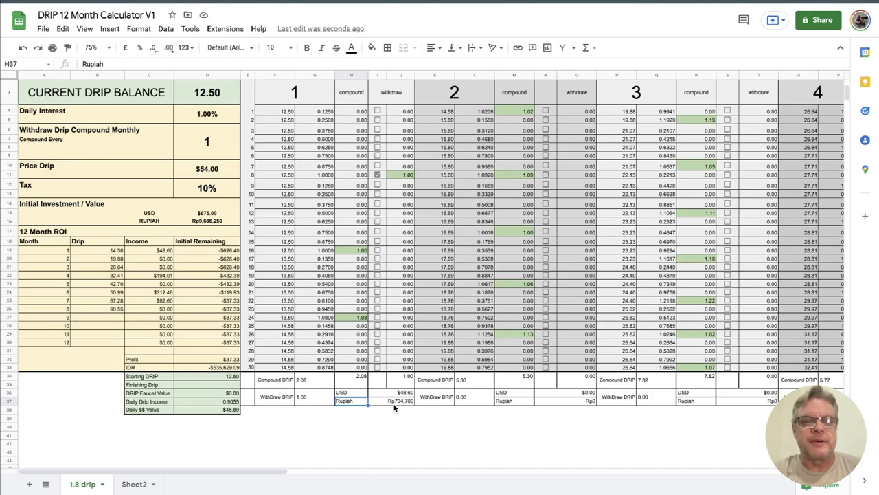
click(398, 401)
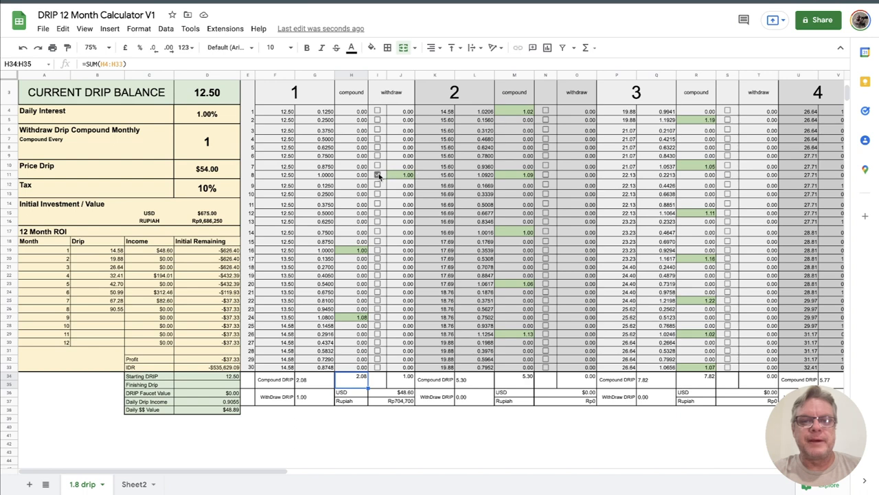
Untick the day 8 withdrawal, then review the USD initial investment and 12 Month ROI cells.
click(377, 175)
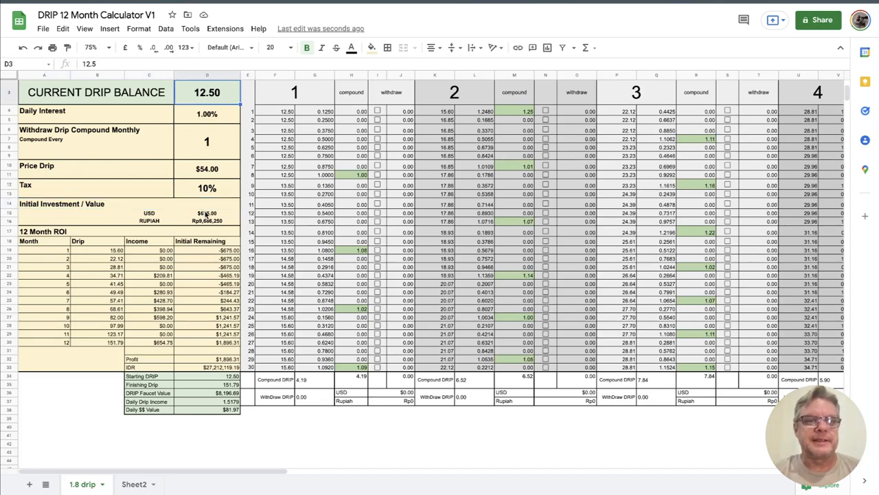
click(206, 212)
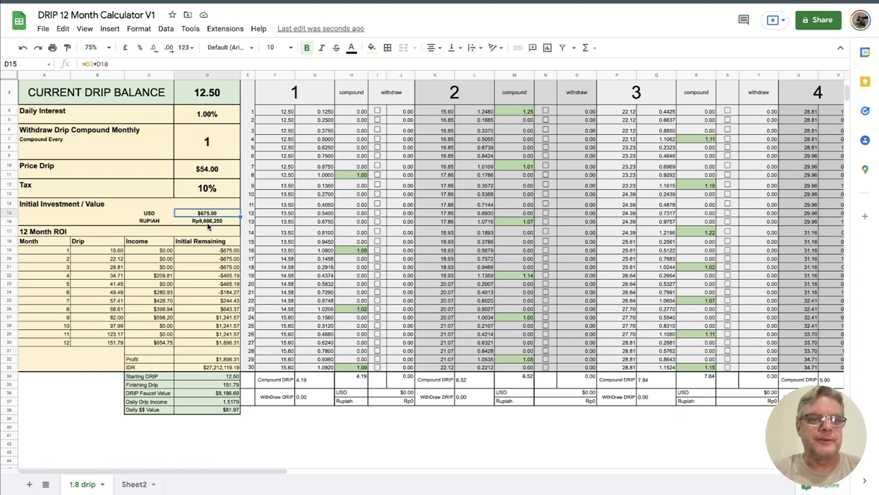
click(207, 221)
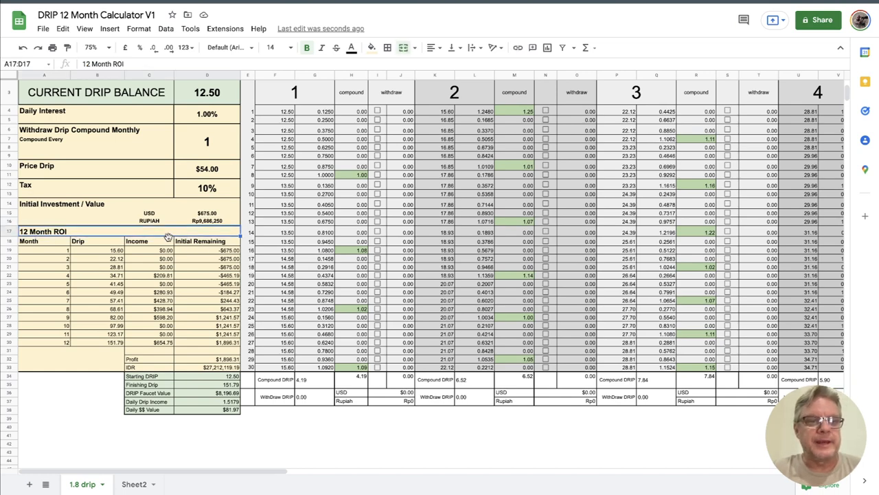
click(206, 259)
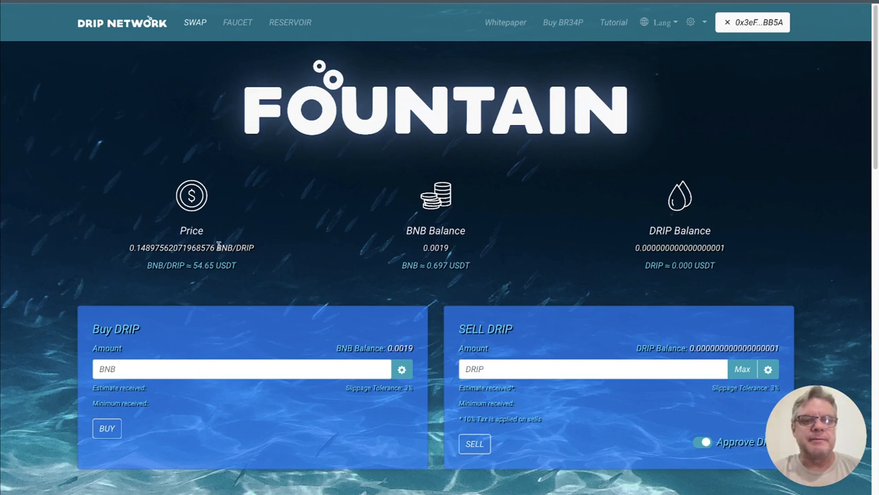
mouse_move(237, 22)
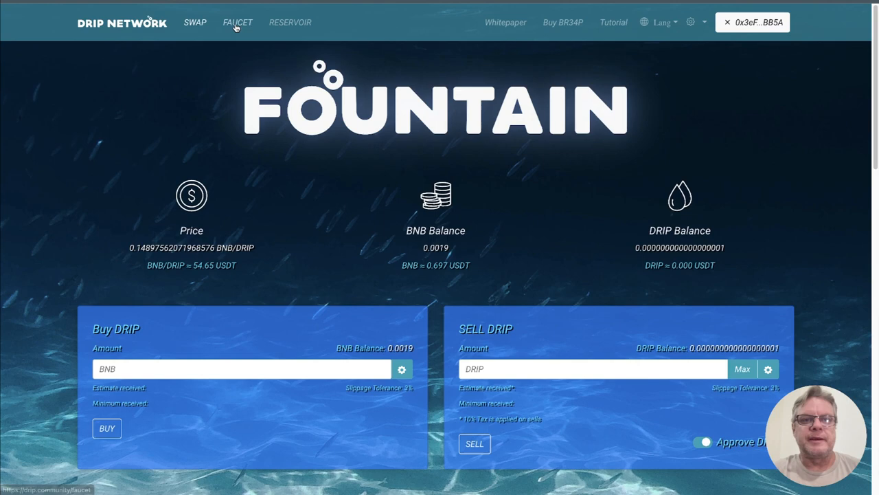
Open the Faucet page from the Drip Network top navigation.
click(238, 22)
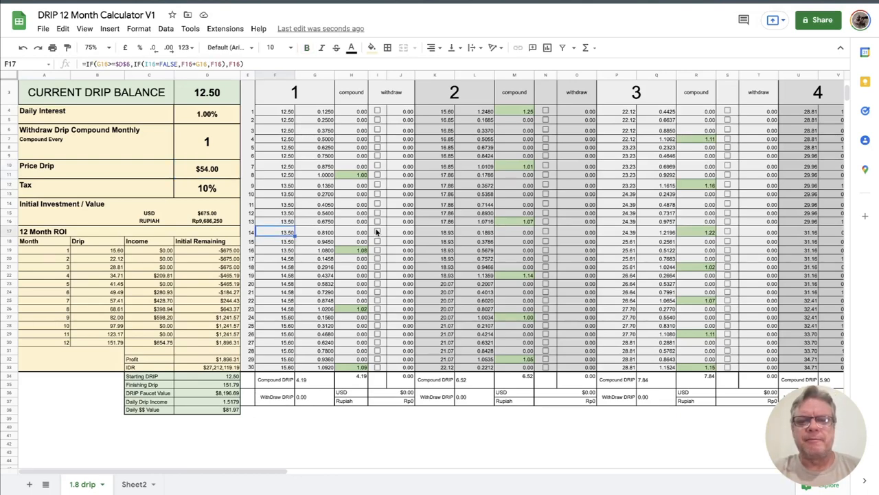
Inspect the month 2 balance formula and the month 2 and month 4 income formulas.
click(434, 232)
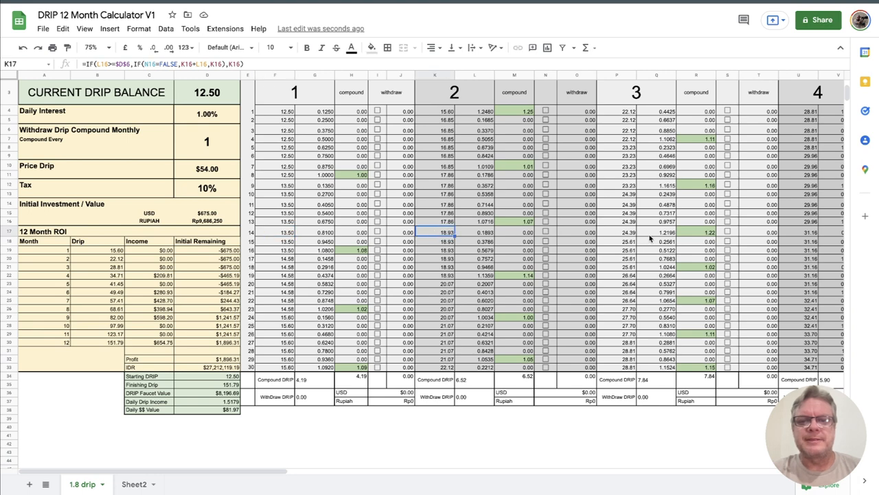
mouse_move(505, 243)
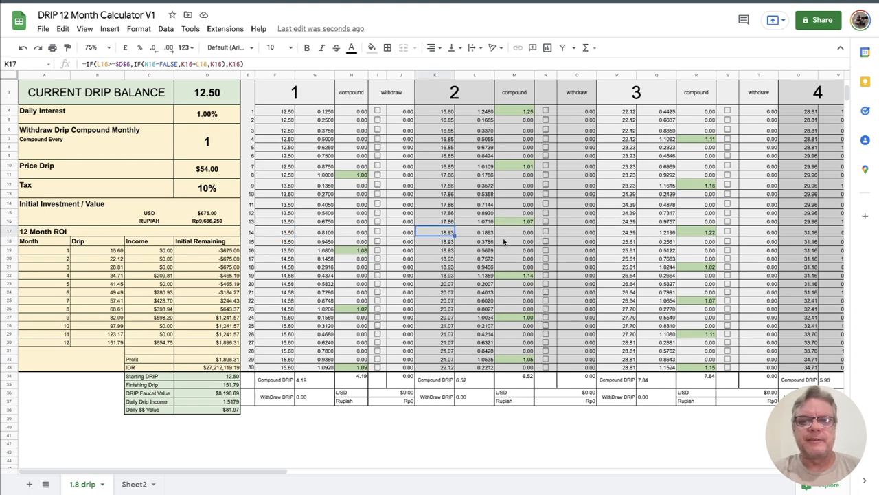
mouse_move(128, 263)
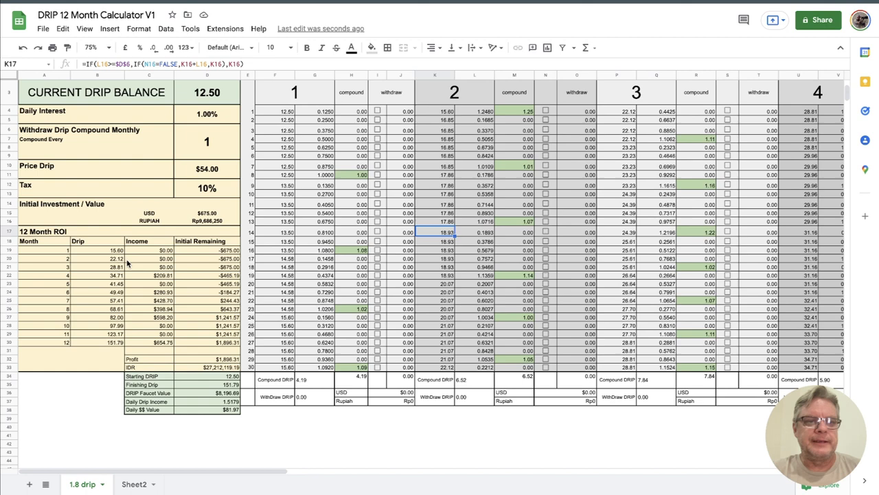
mouse_move(220, 258)
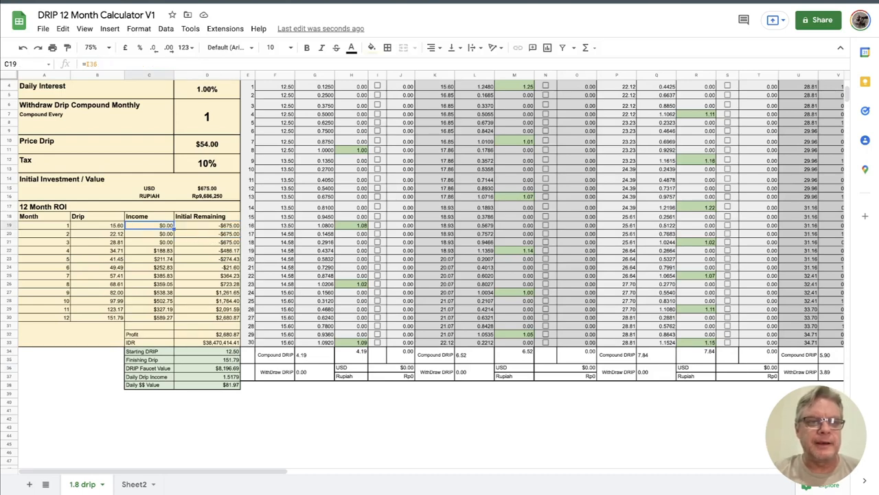
click(149, 233)
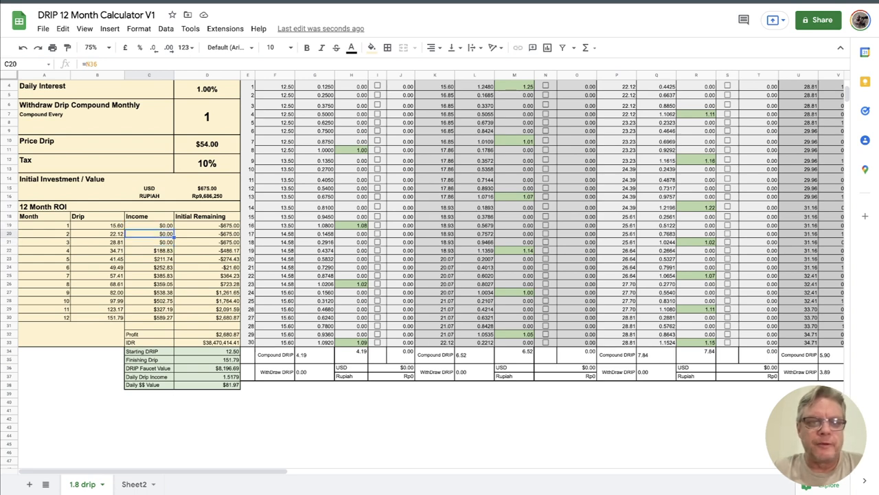
click(149, 250)
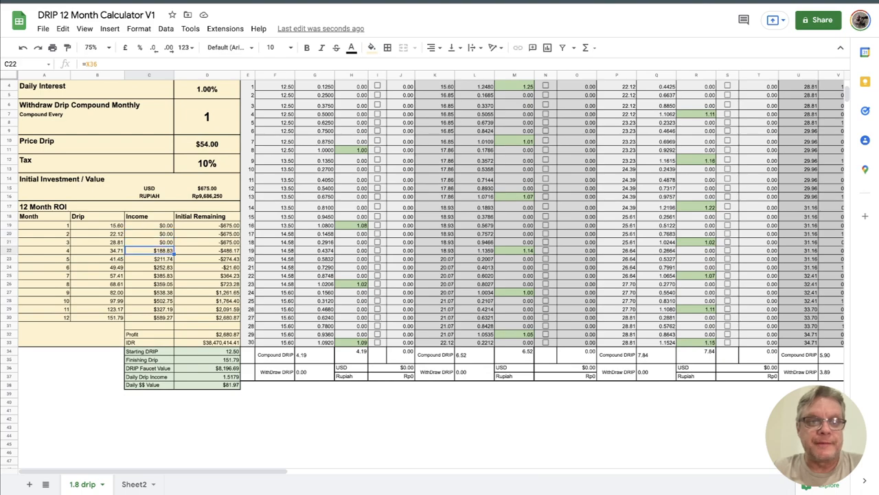
scroll(up, 3)
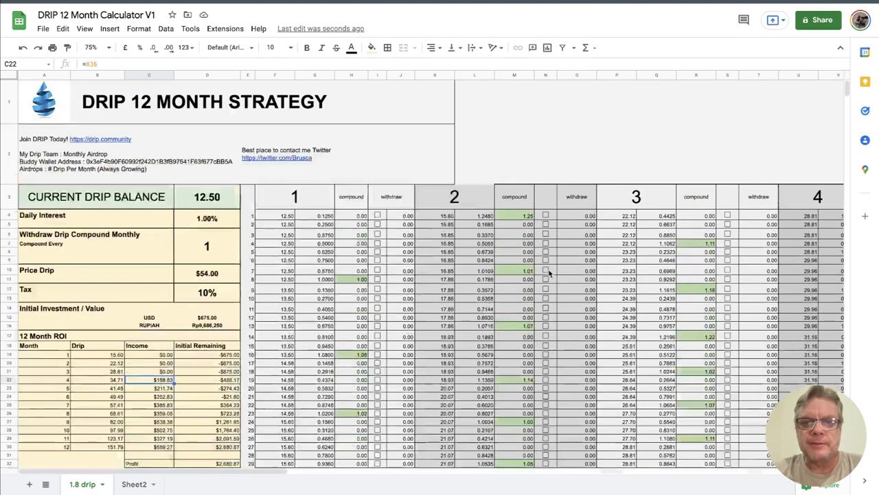
scroll(down, 3)
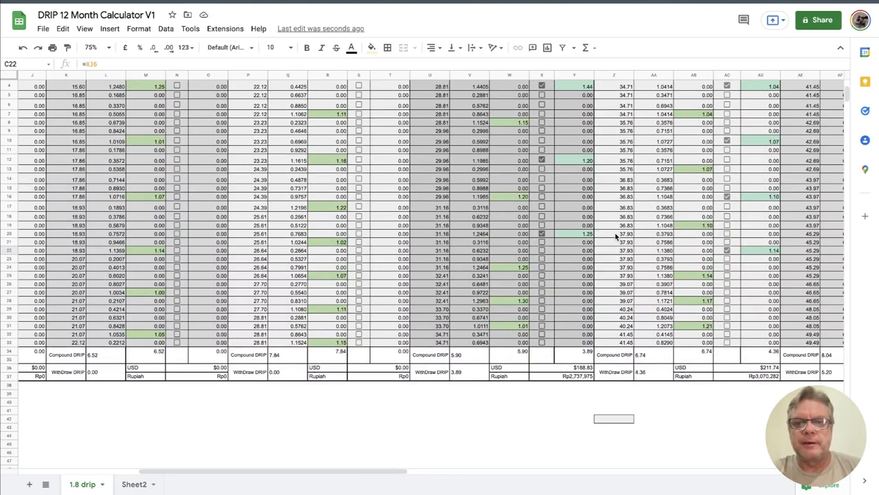
scroll(up, 3)
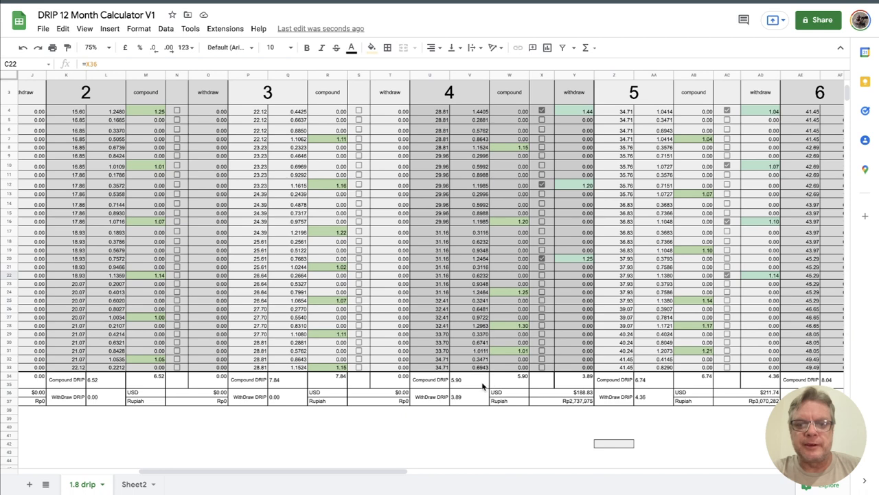
click(469, 396)
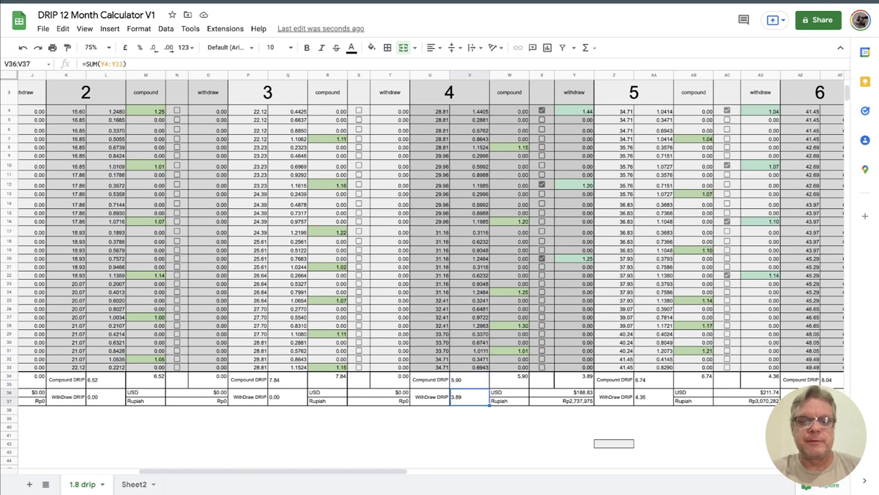
click(469, 379)
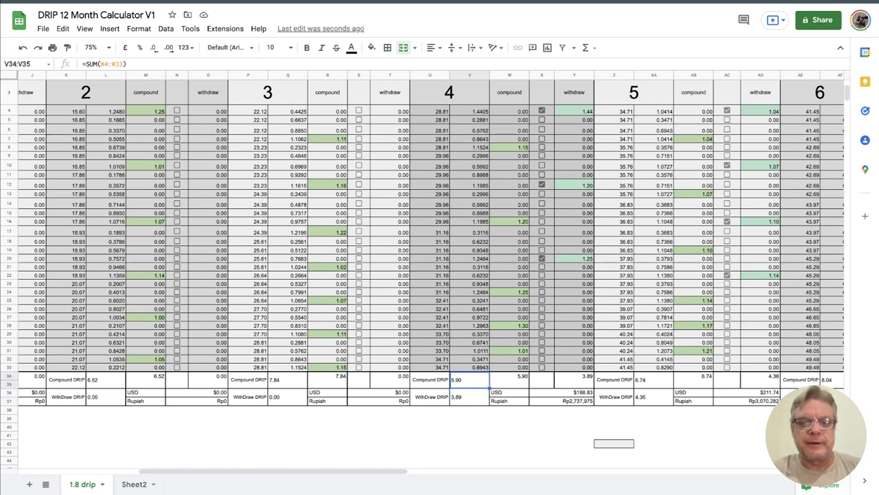
click(469, 397)
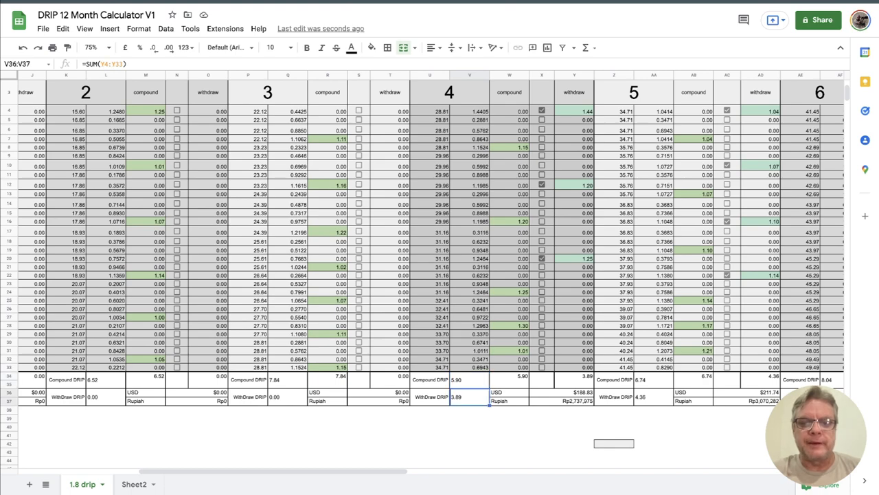
mouse_move(501, 411)
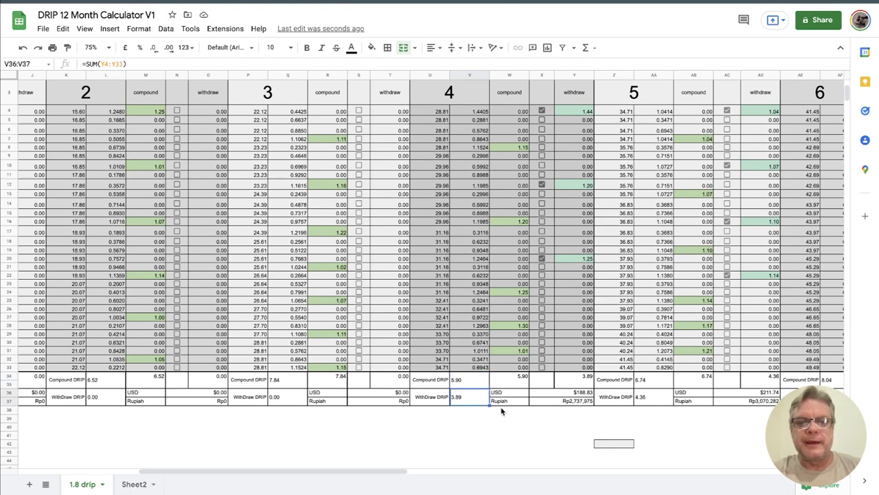
scroll(left, 3)
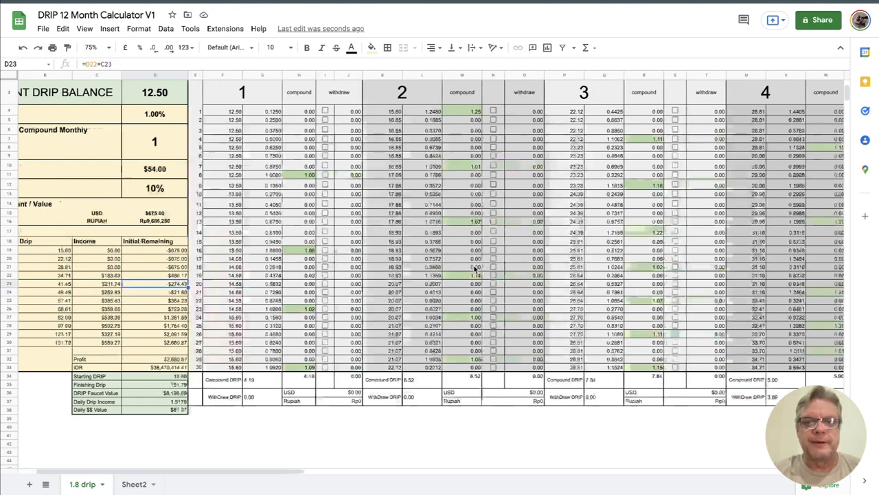
scroll(right, 3)
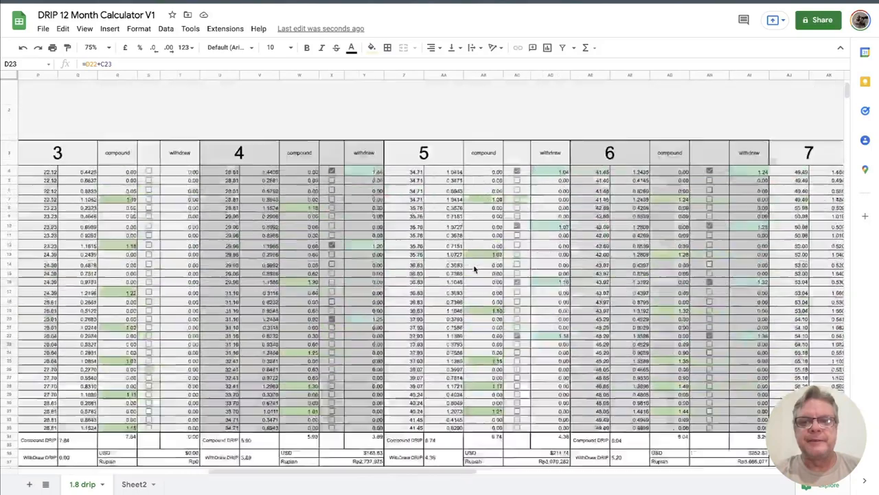
scroll(down, 3)
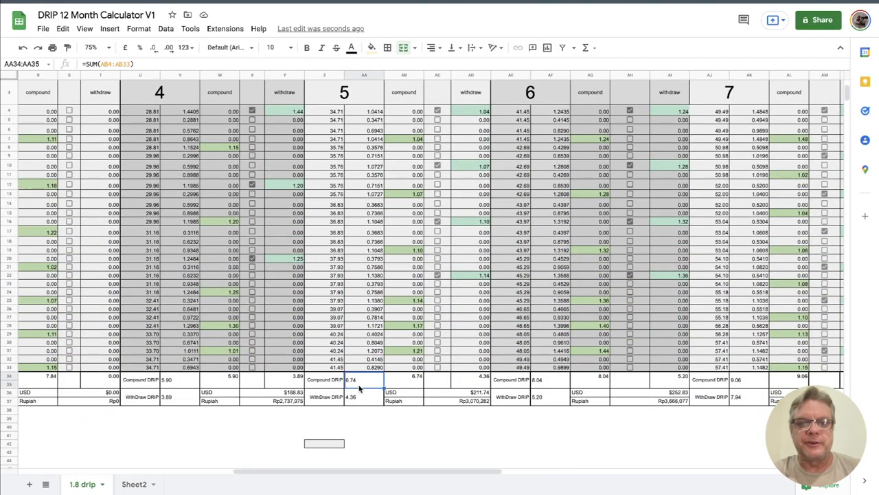
click(550, 379)
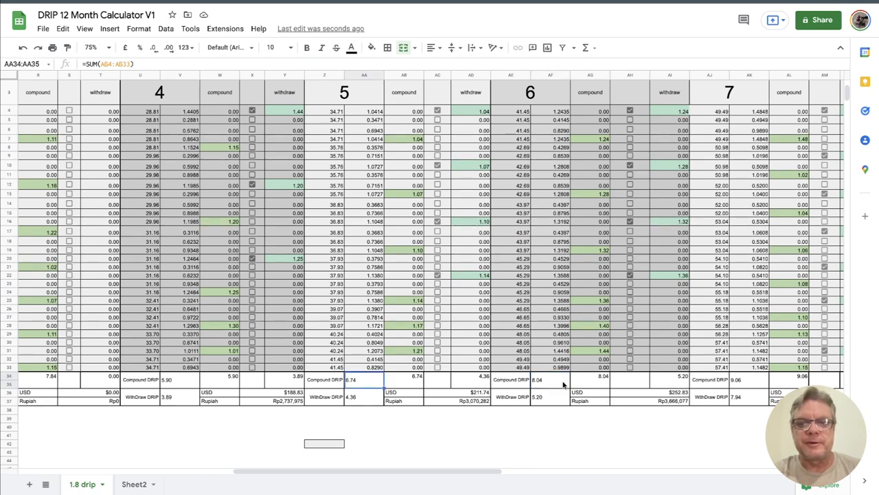
scroll(left, 3)
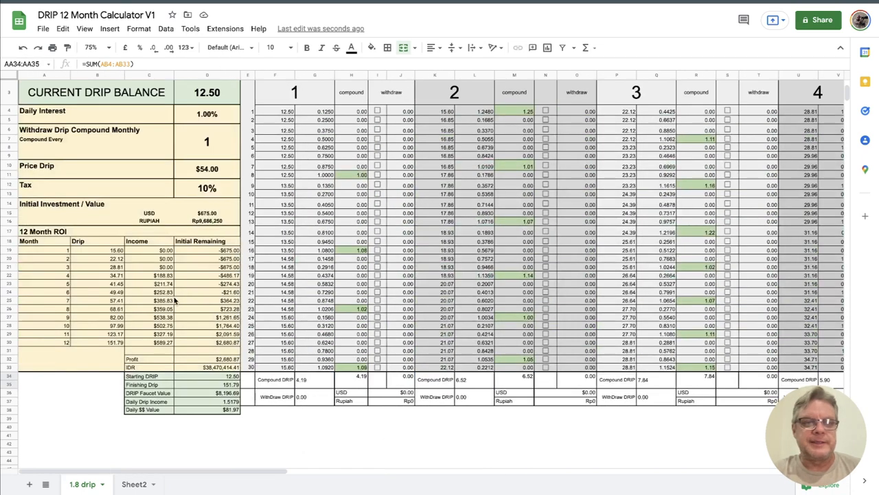
click(150, 300)
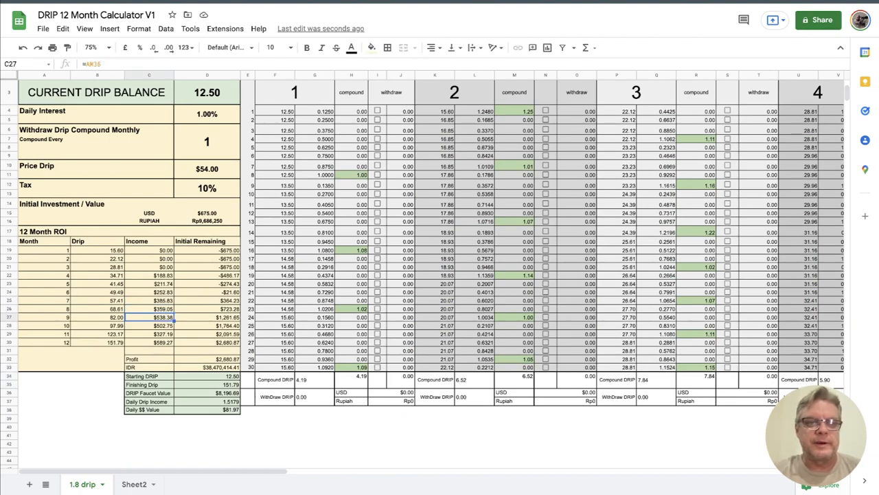
scroll(right, 3)
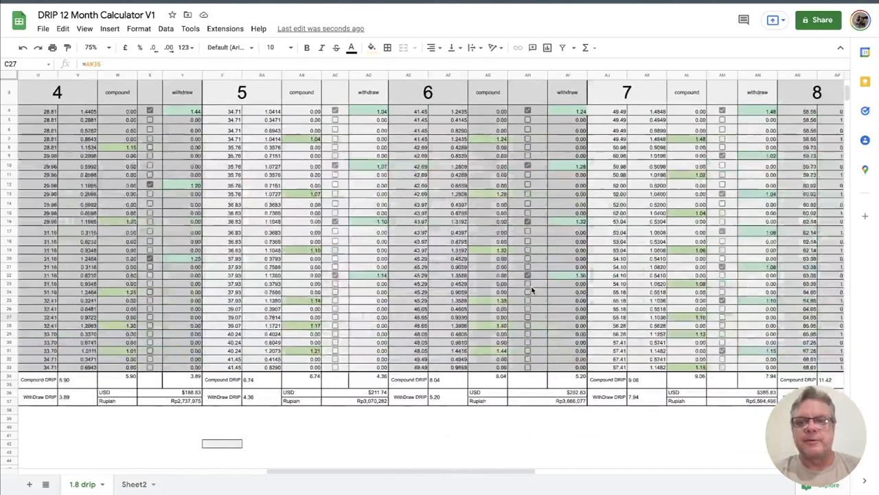
scroll(right, 3)
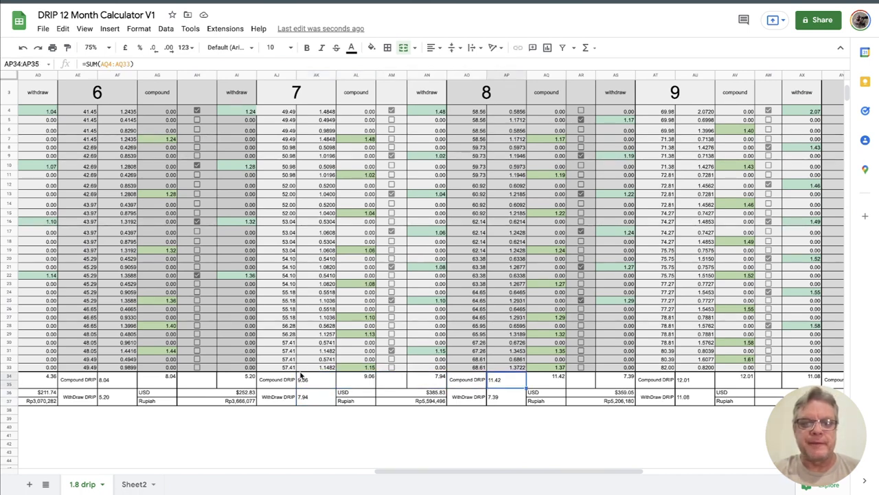
mouse_move(515, 383)
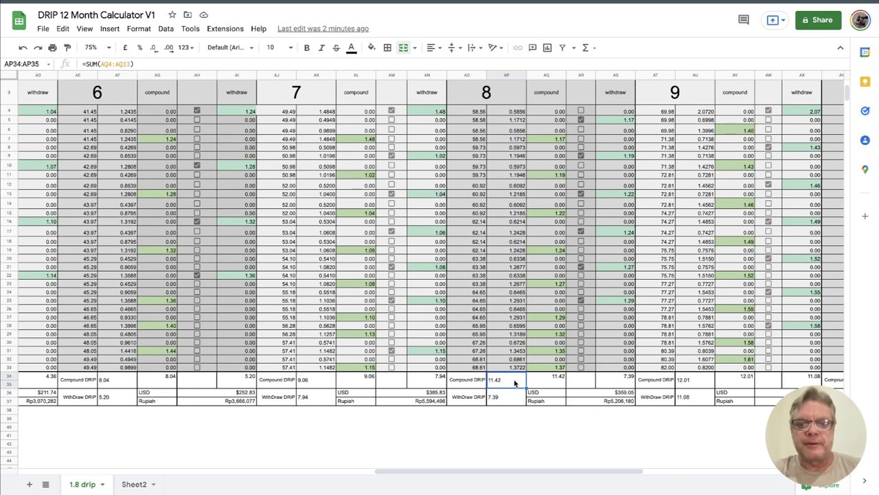
mouse_move(508, 399)
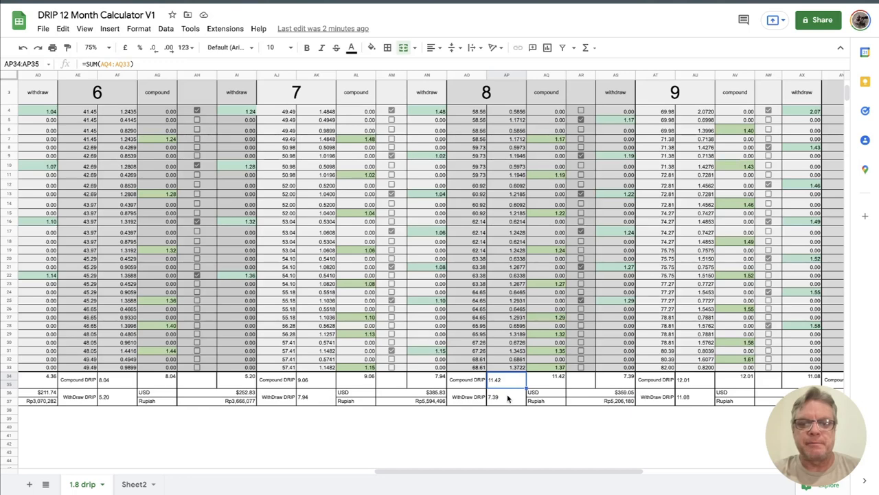
click(601, 396)
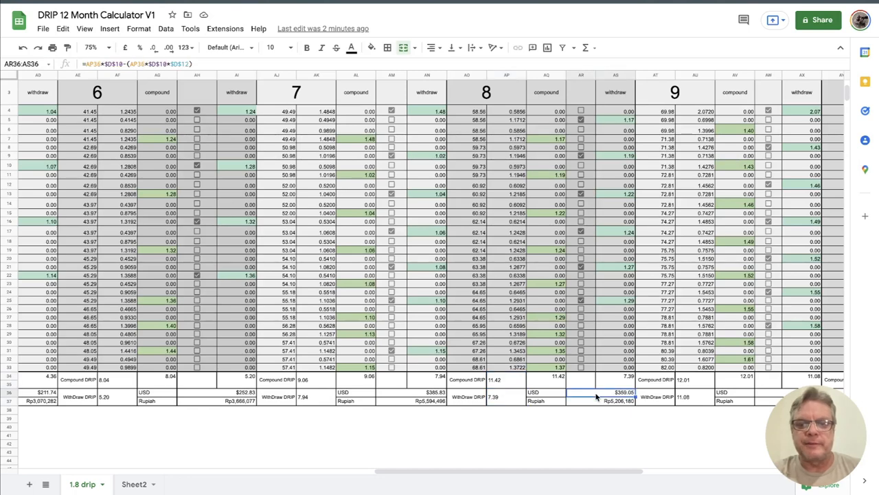
scroll(right, 3)
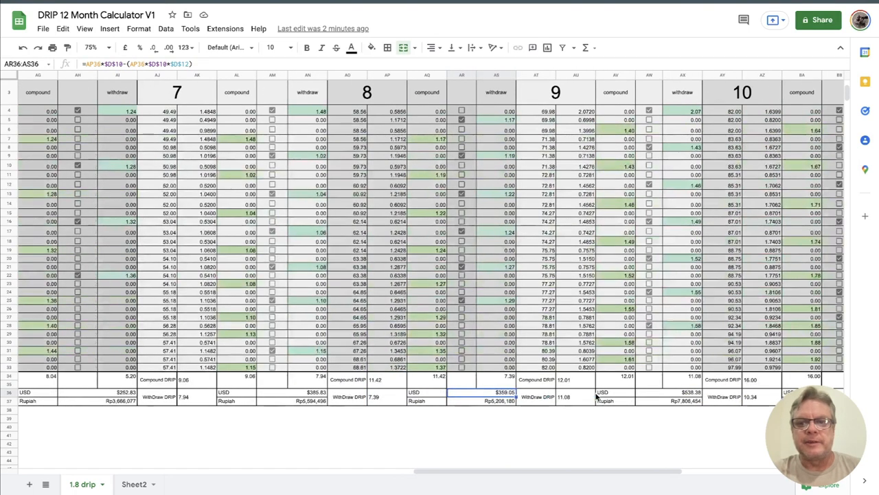
scroll(right, 3)
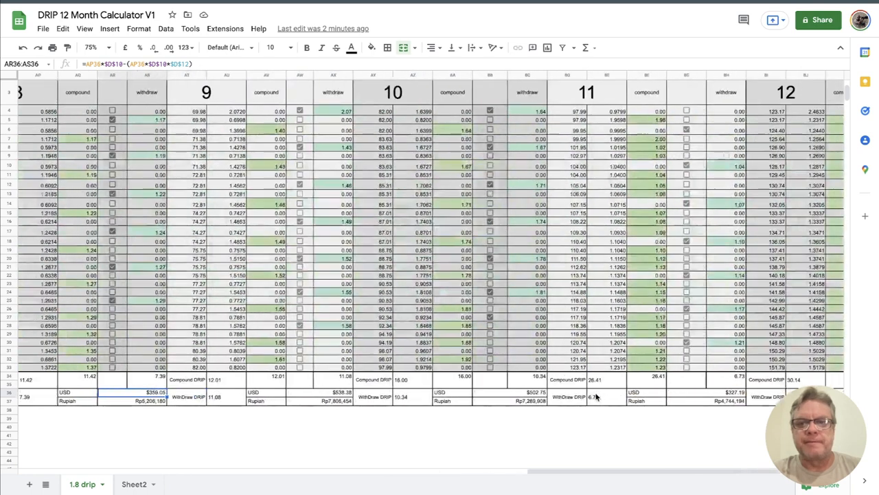
scroll(right, 3)
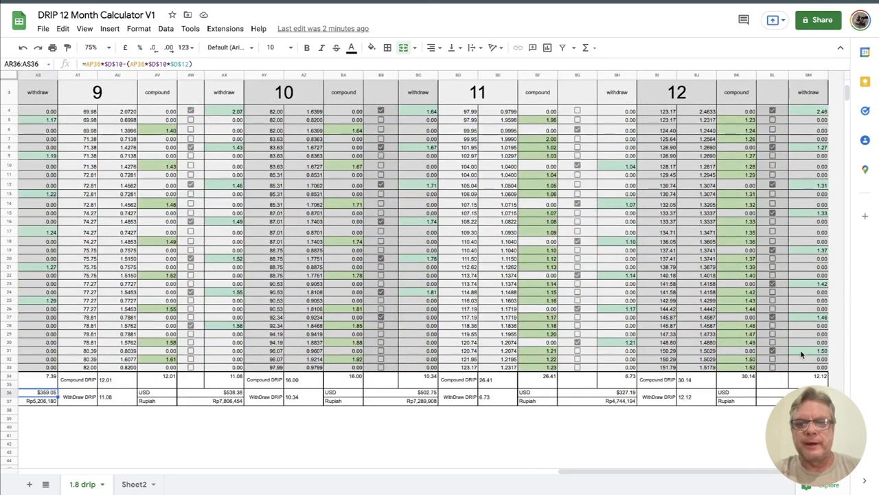
mouse_move(664, 111)
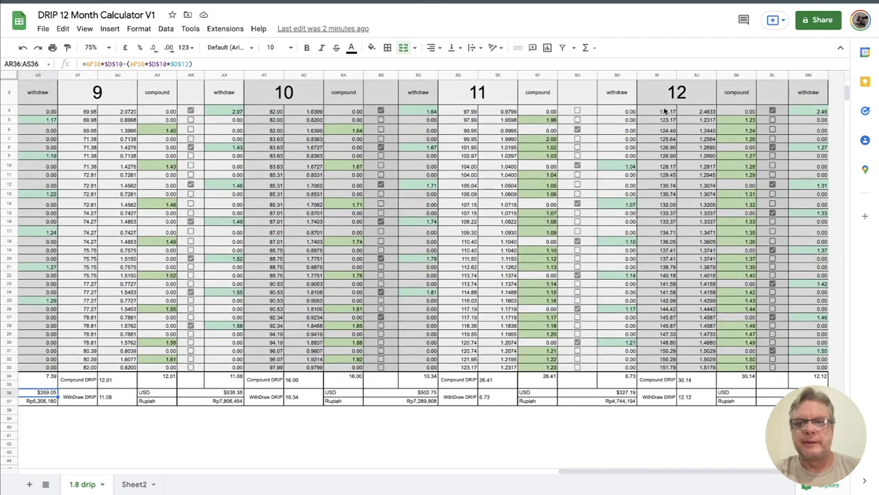
click(658, 111)
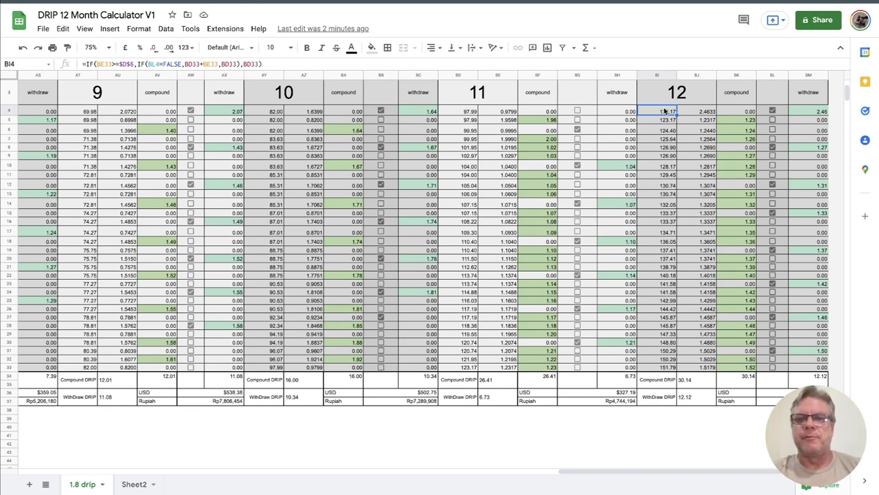
mouse_move(786, 127)
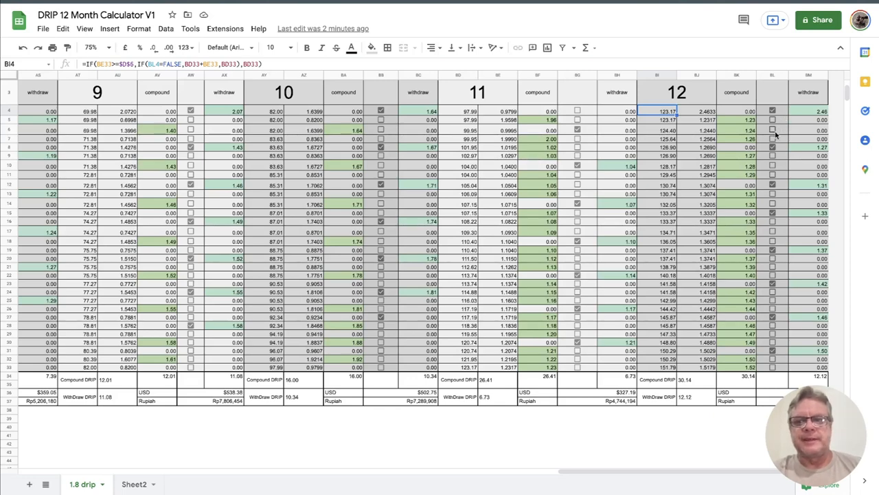
mouse_move(784, 155)
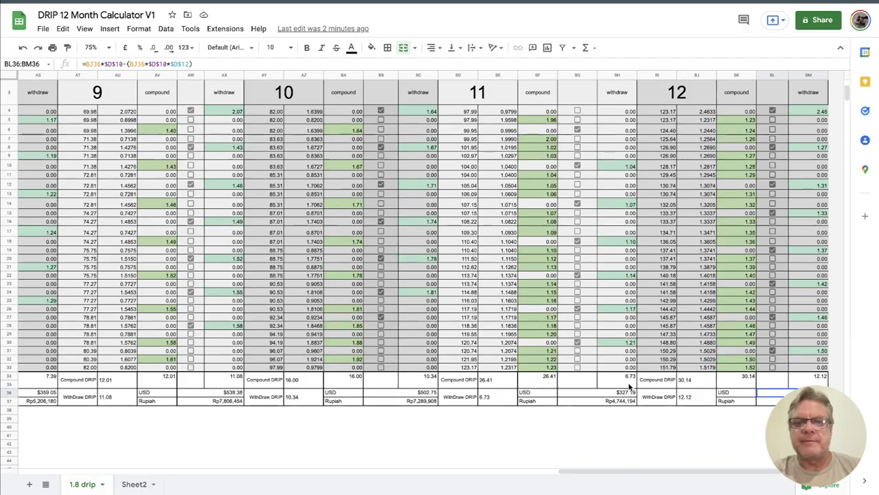
scroll(left, 3)
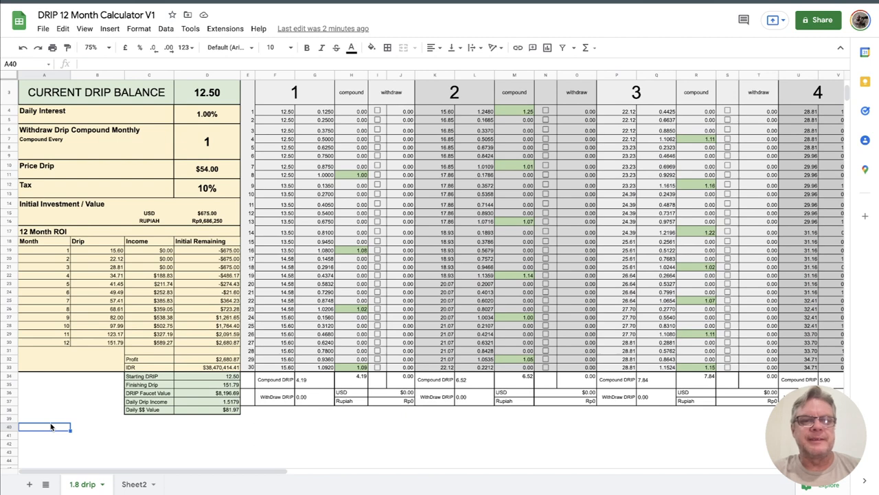
click(150, 249)
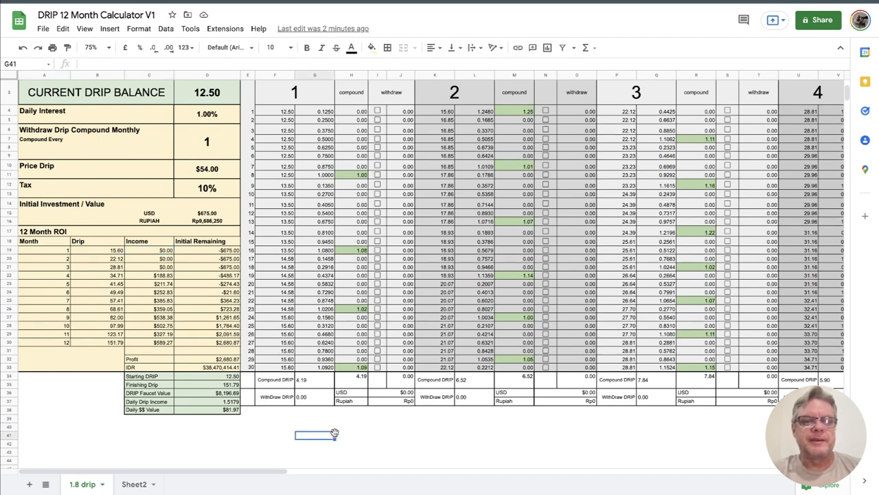
click(44, 384)
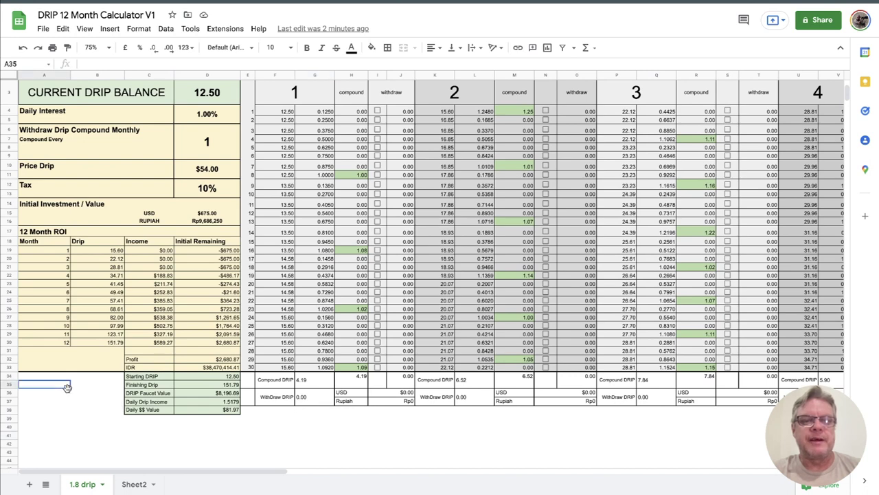
click(96, 384)
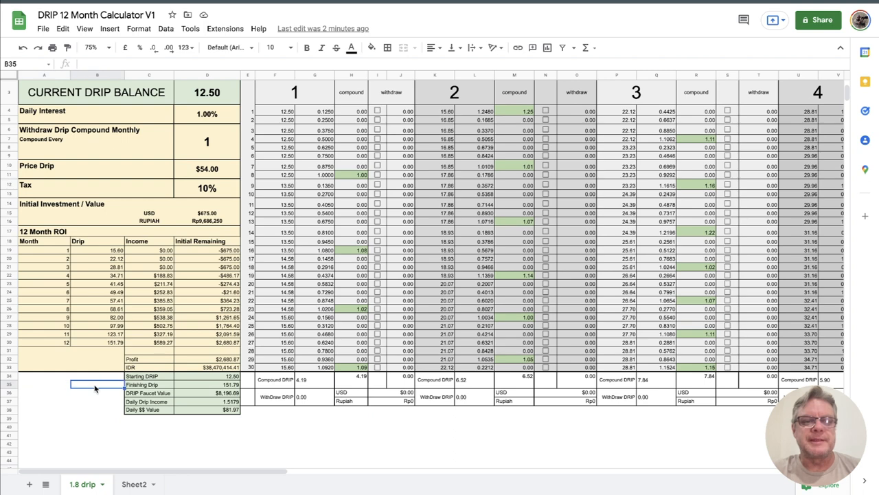
click(149, 258)
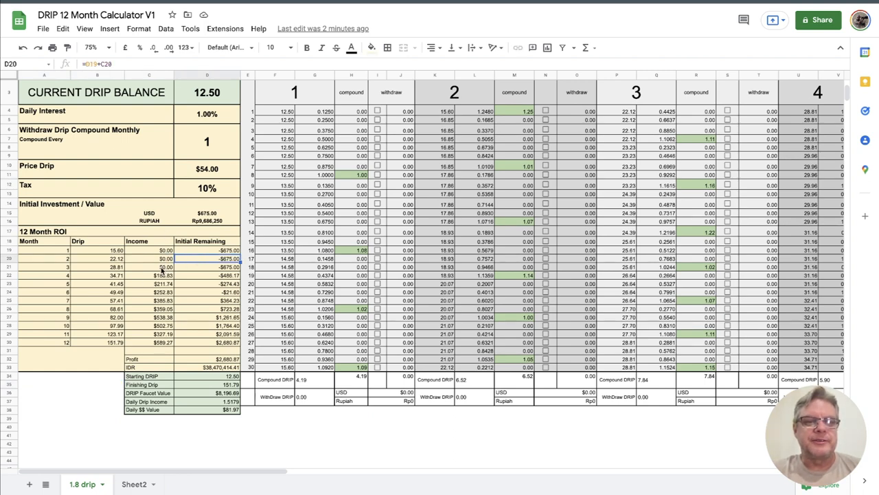
click(149, 275)
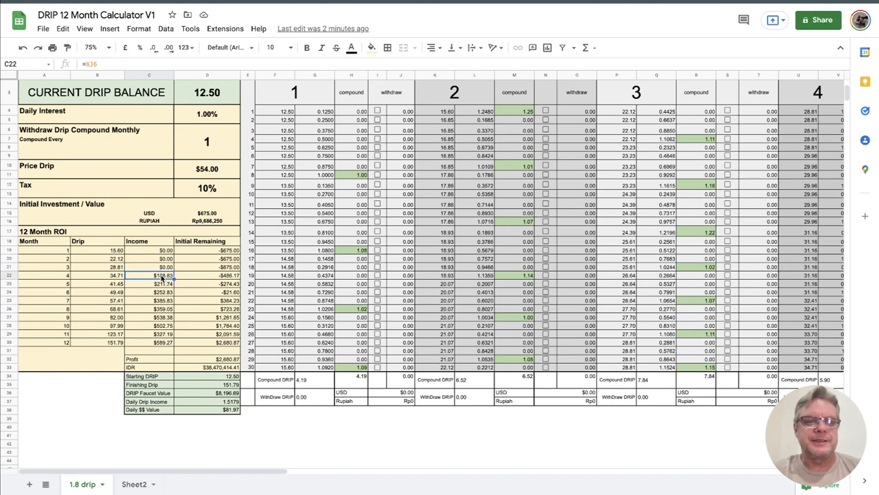
click(149, 292)
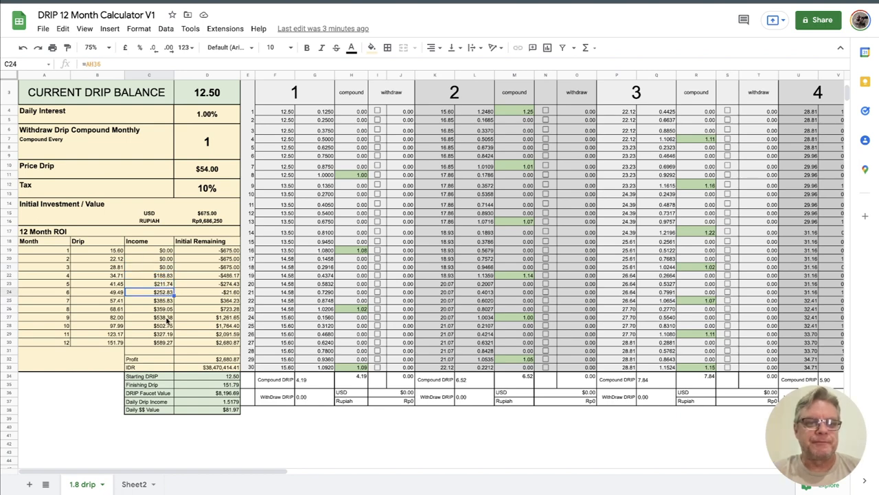
mouse_move(195, 373)
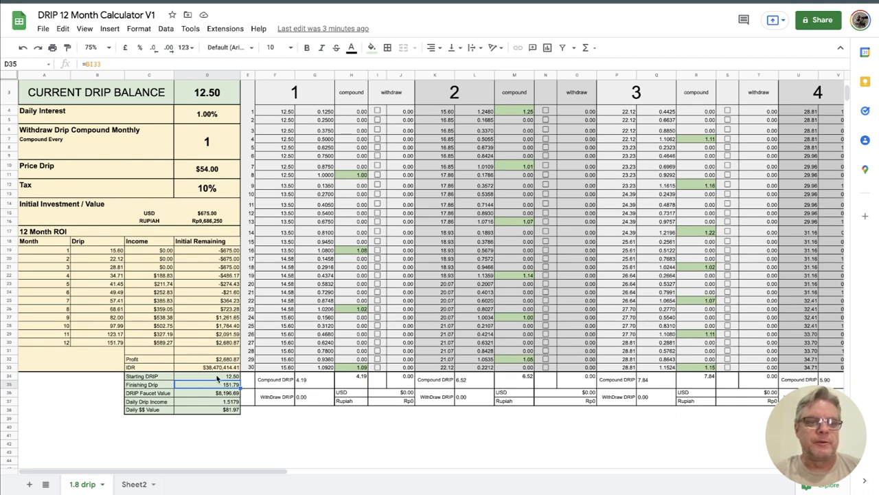
click(206, 377)
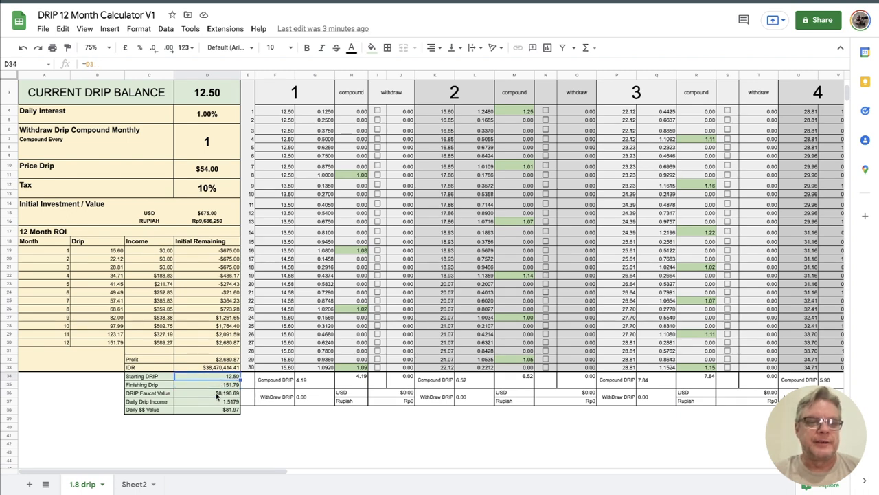
click(206, 393)
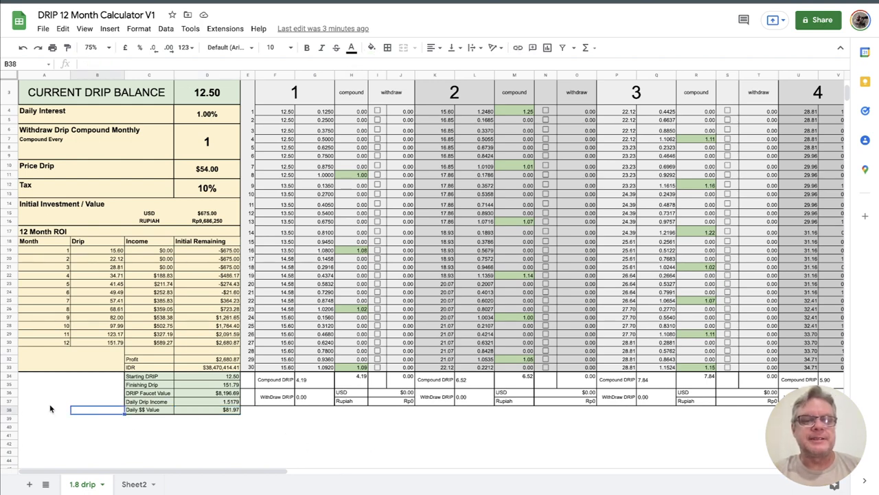
click(44, 383)
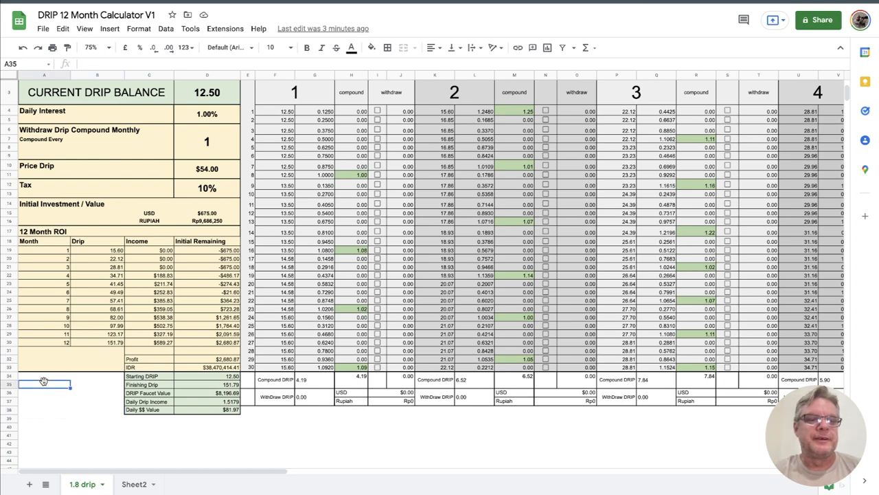
mouse_move(219, 215)
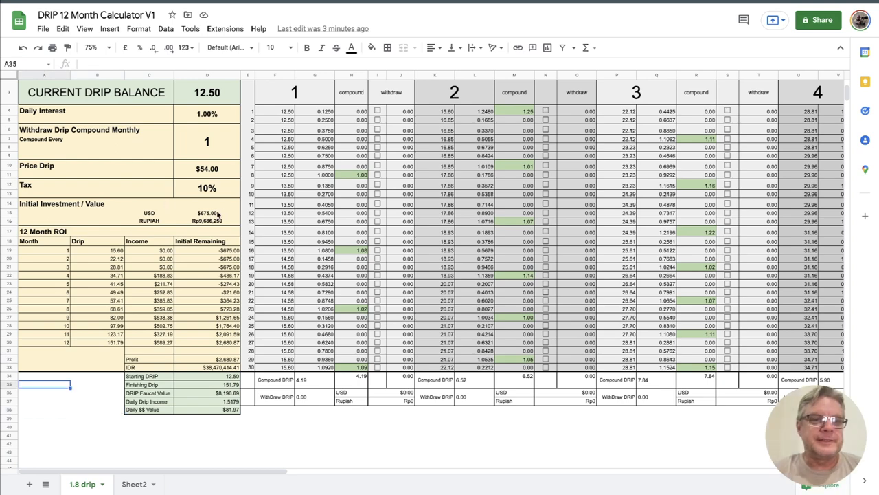
click(206, 213)
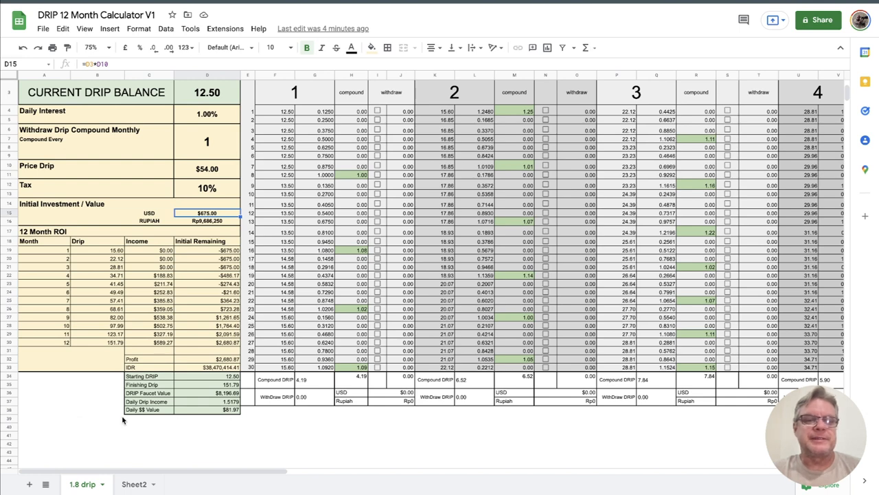
click(44, 392)
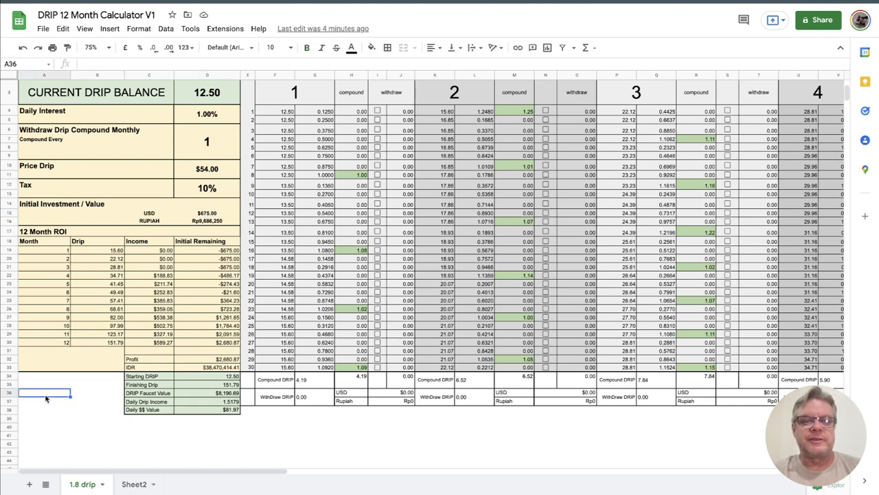
click(351, 175)
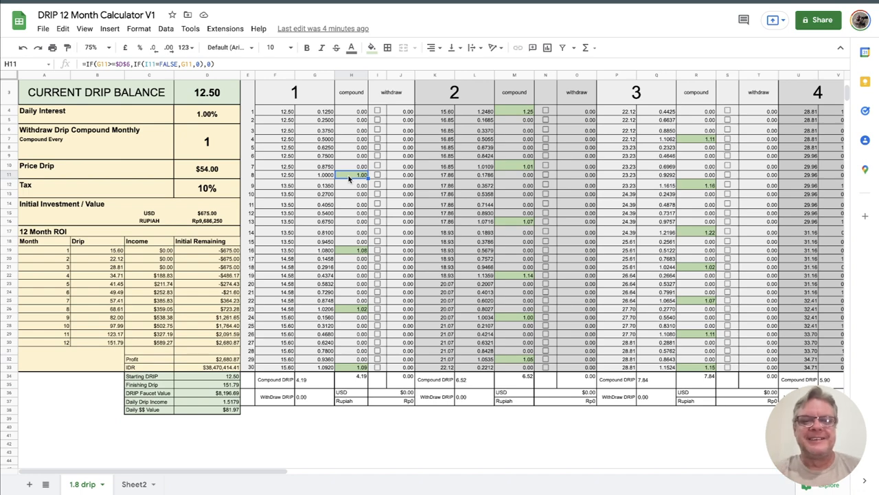
mouse_move(394, 180)
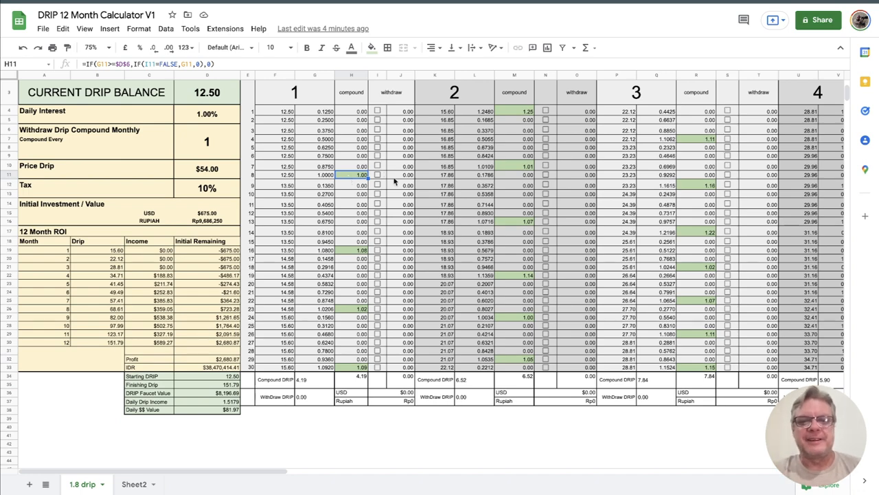
Scroll the sheet right and back up toward the top inputs.
scroll(right, 3)
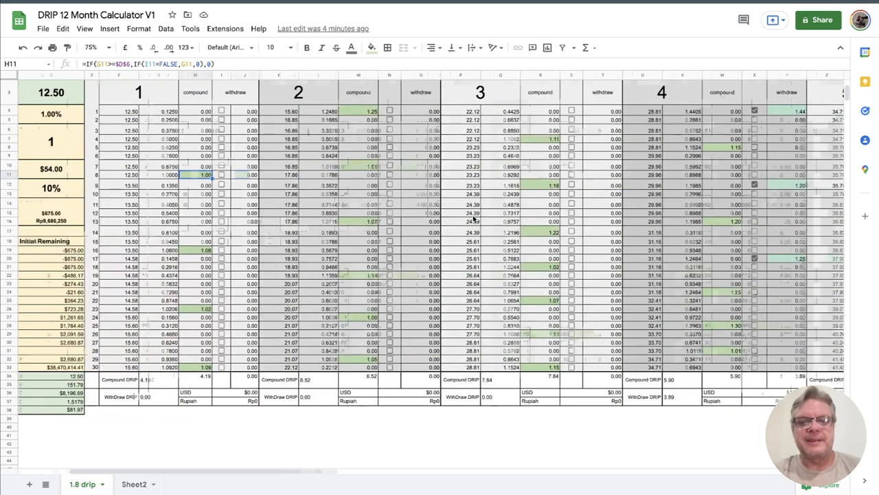
scroll(up, 3)
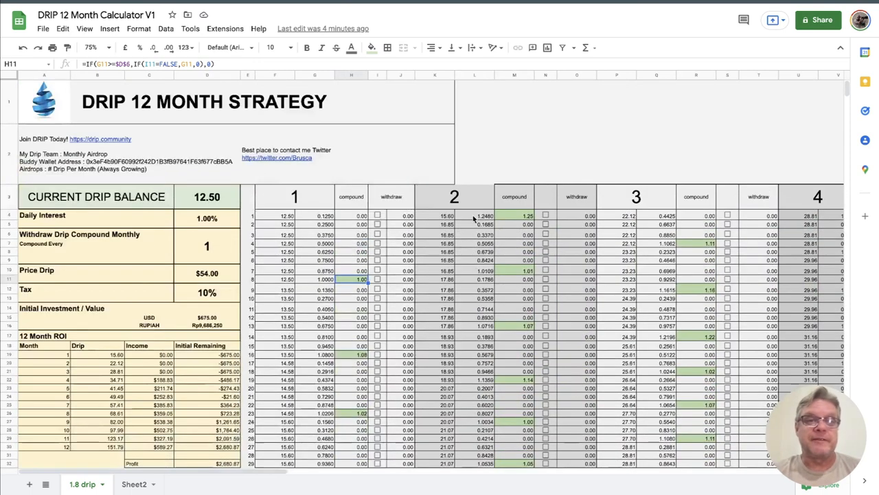
mouse_move(524, 149)
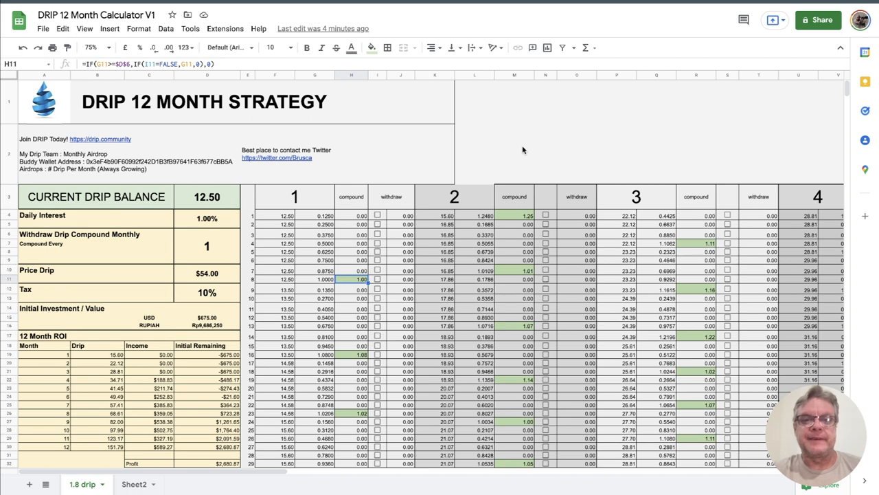
mouse_move(469, 149)
text(2)
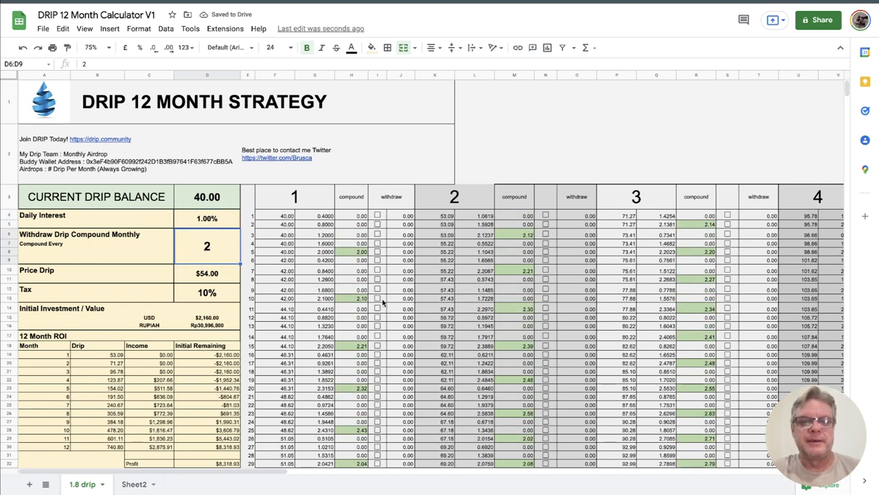
click(378, 345)
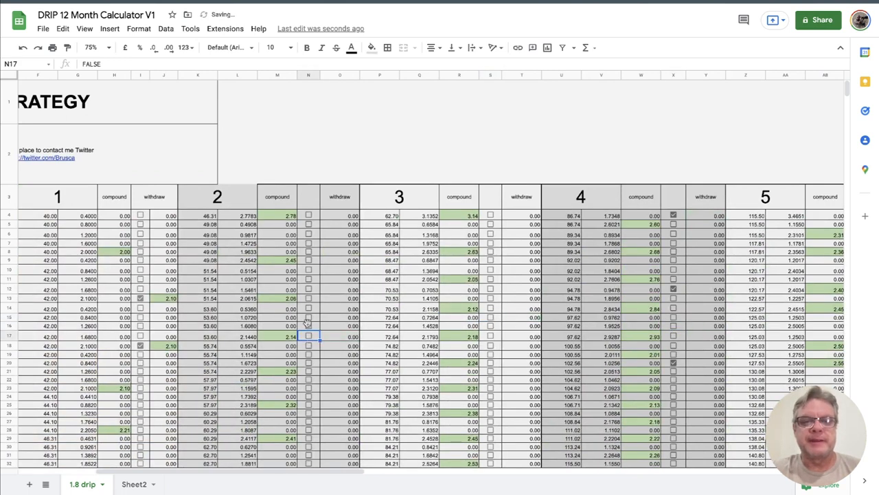
scroll(left, 3)
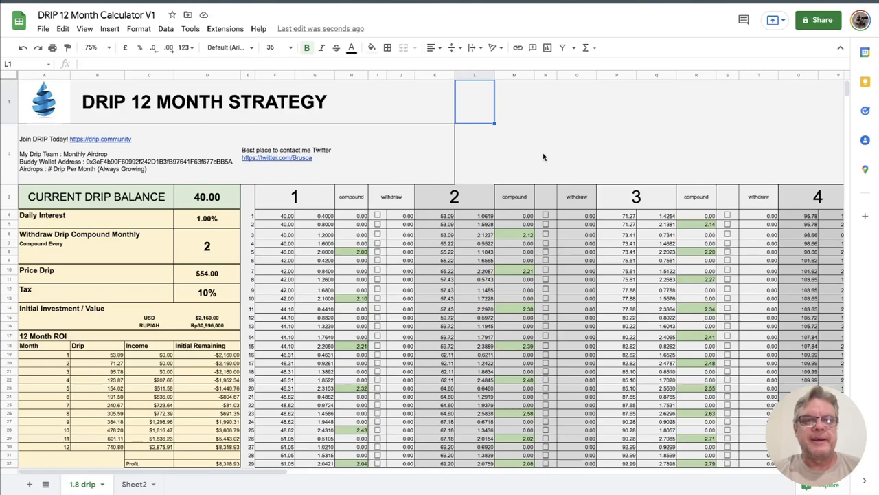
scroll(down, 3)
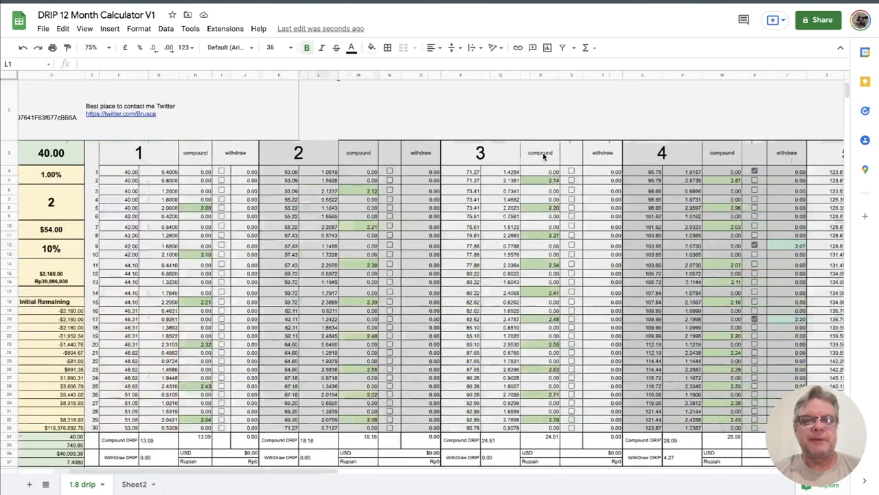
mouse_move(515, 257)
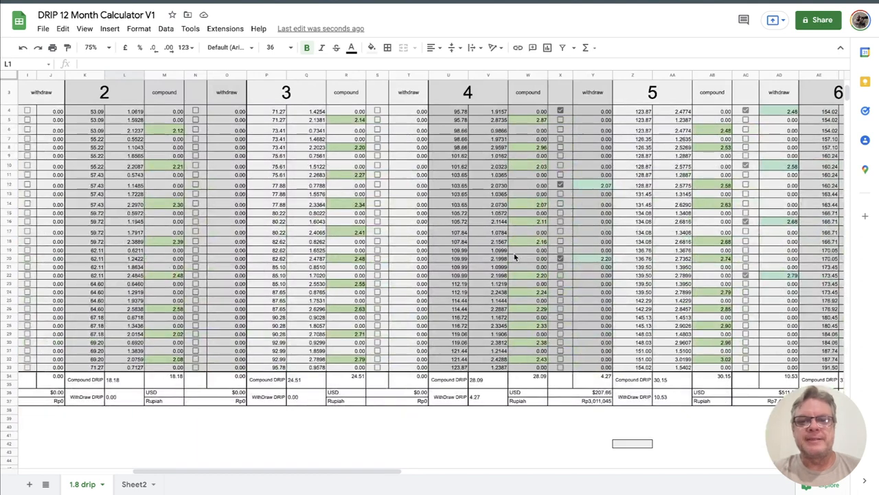
mouse_move(550, 301)
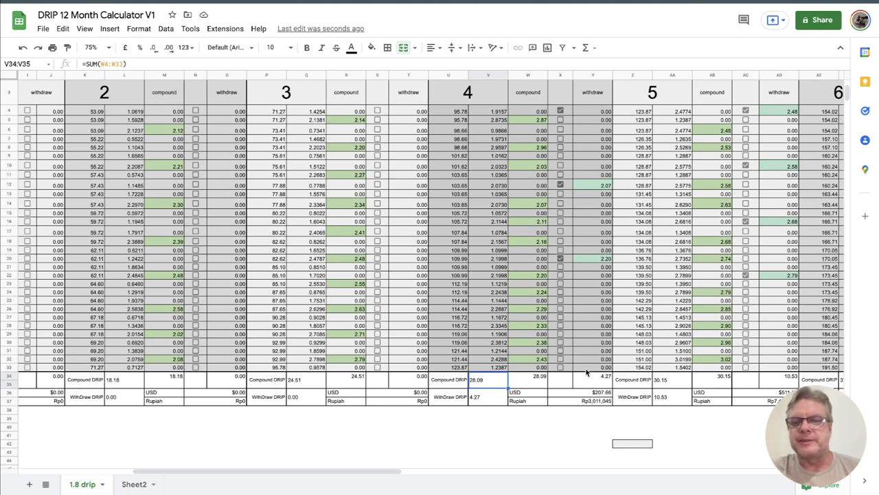
mouse_move(727, 383)
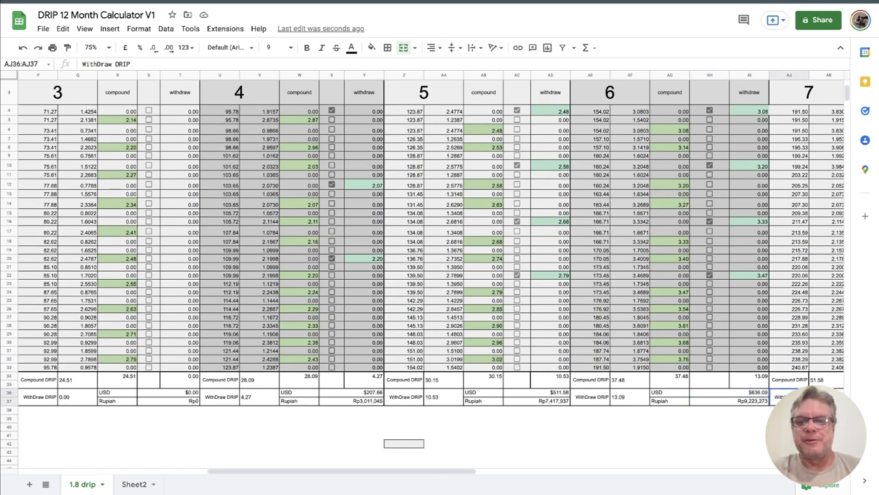
scroll(right, 3)
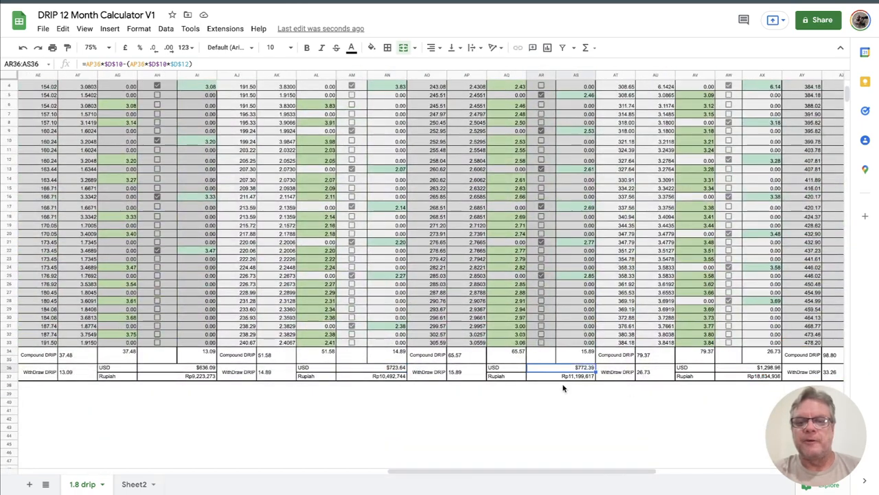
click(763, 368)
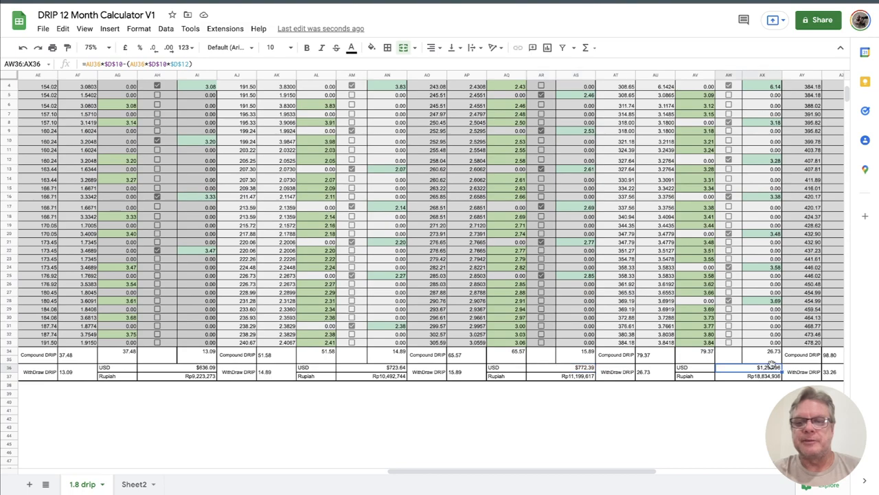
scroll(right, 3)
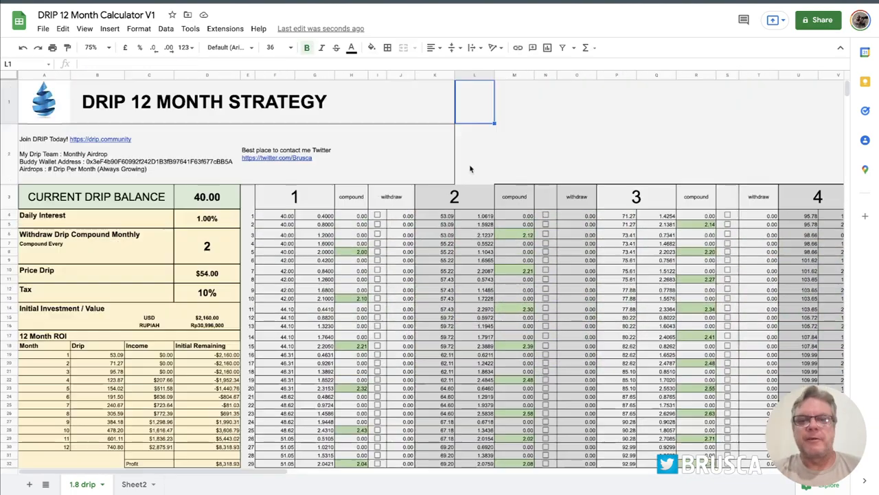
mouse_move(481, 170)
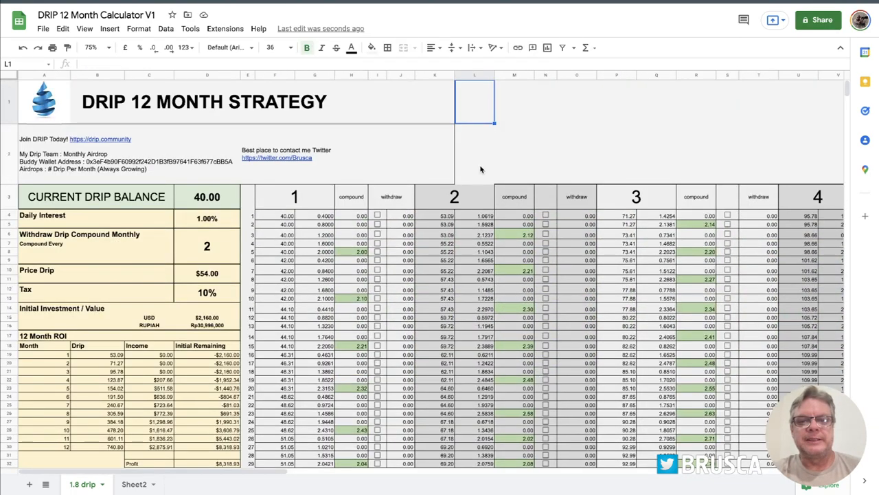
click(577, 101)
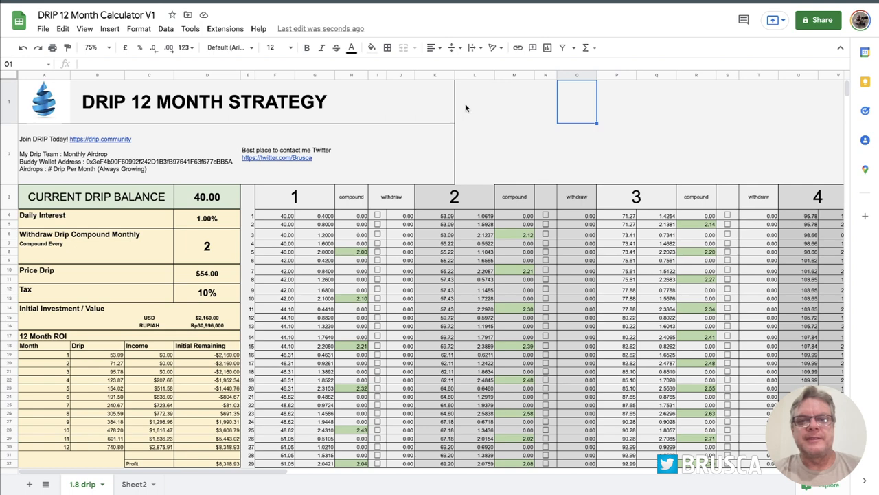
click(514, 102)
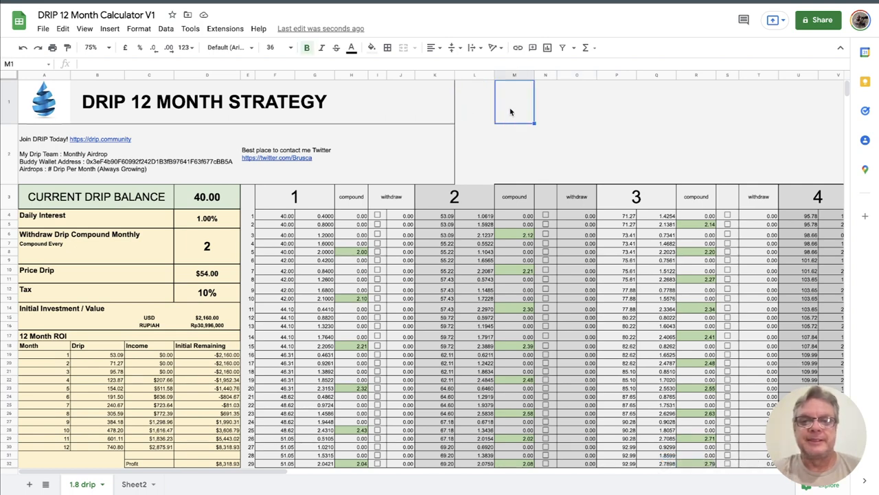
click(474, 155)
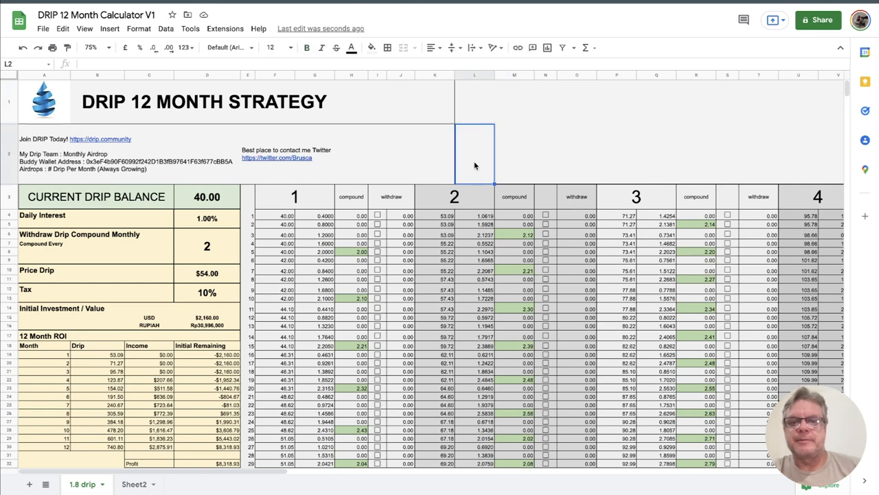
mouse_move(474, 125)
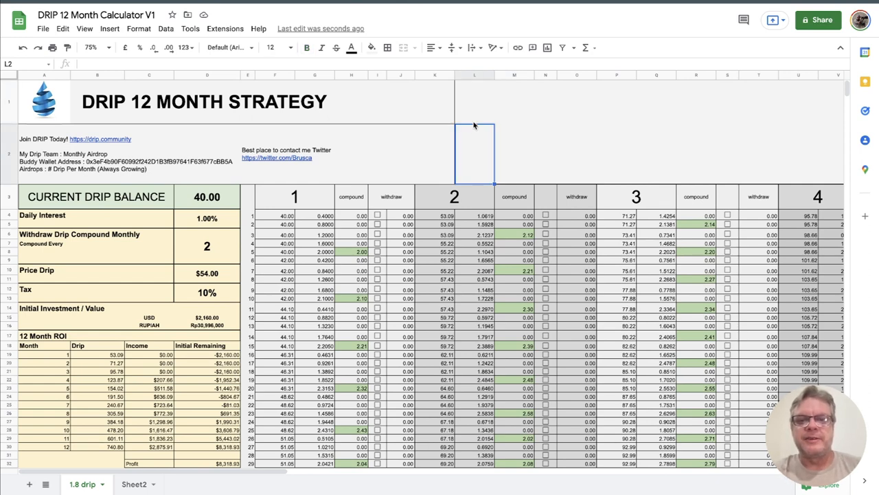
mouse_move(478, 116)
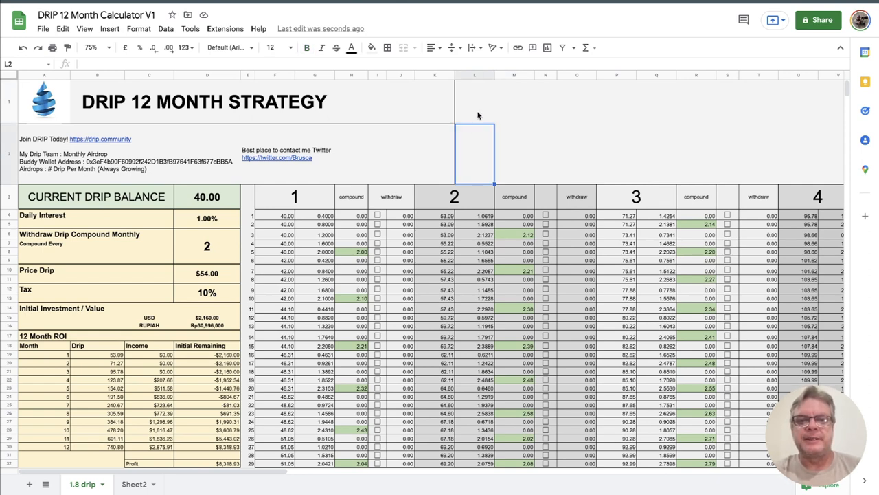